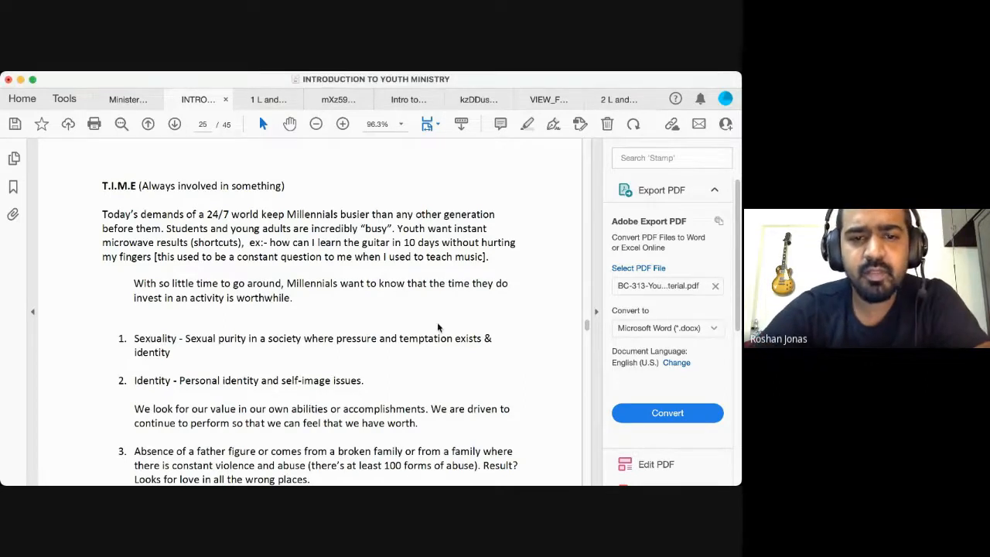
Scroll to the page 20 footer where the '2. Time Management' heading begins.
scroll("down", 3)
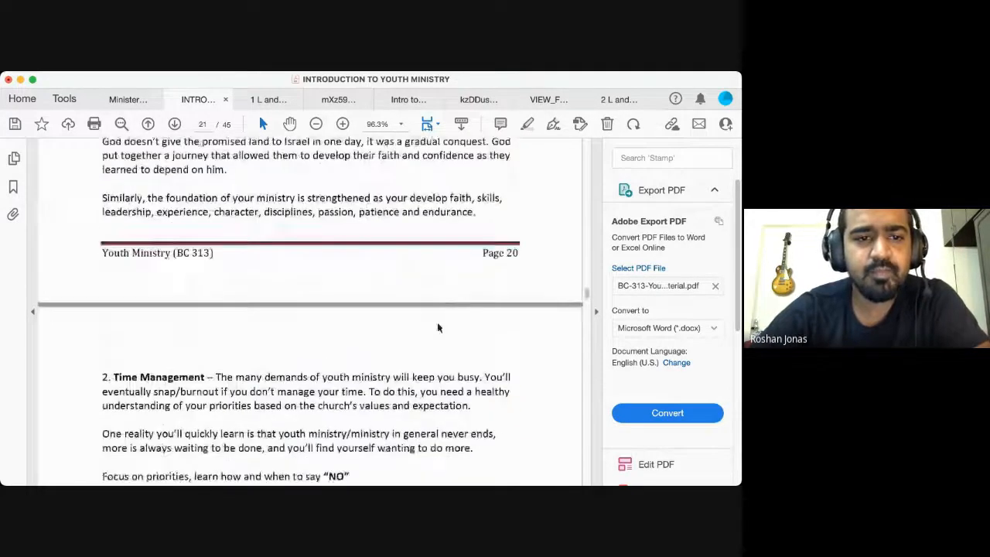
scroll("down", 3)
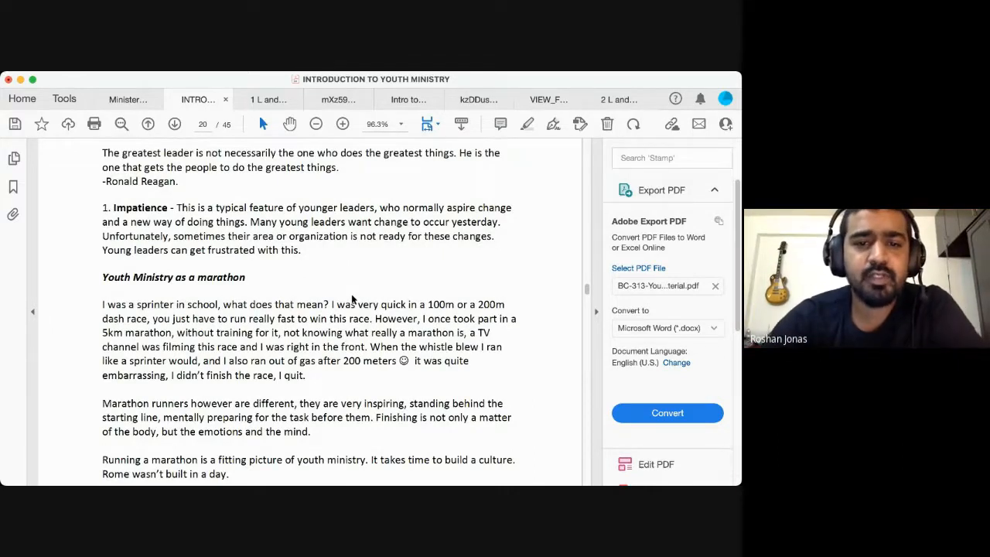
mouse_move(328, 286)
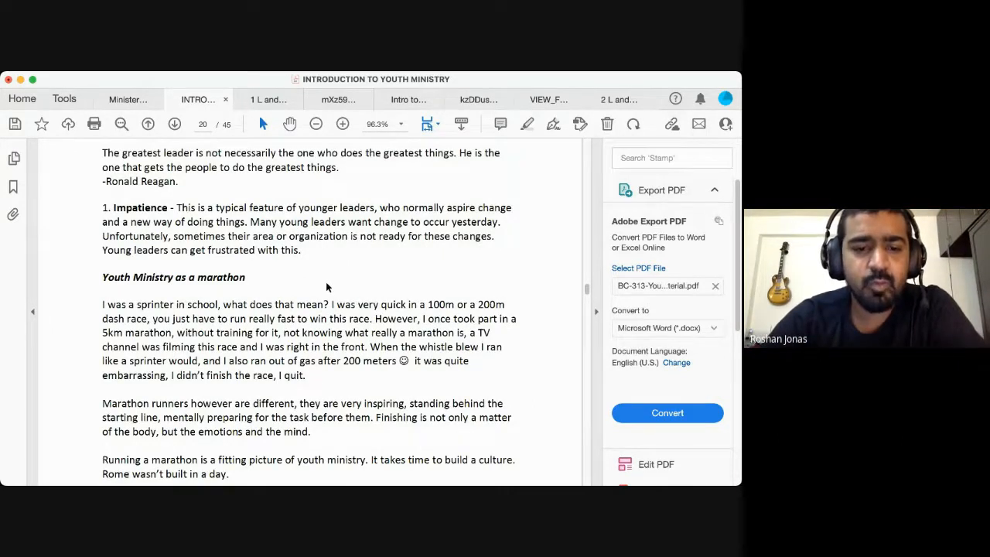
scroll("down", 3)
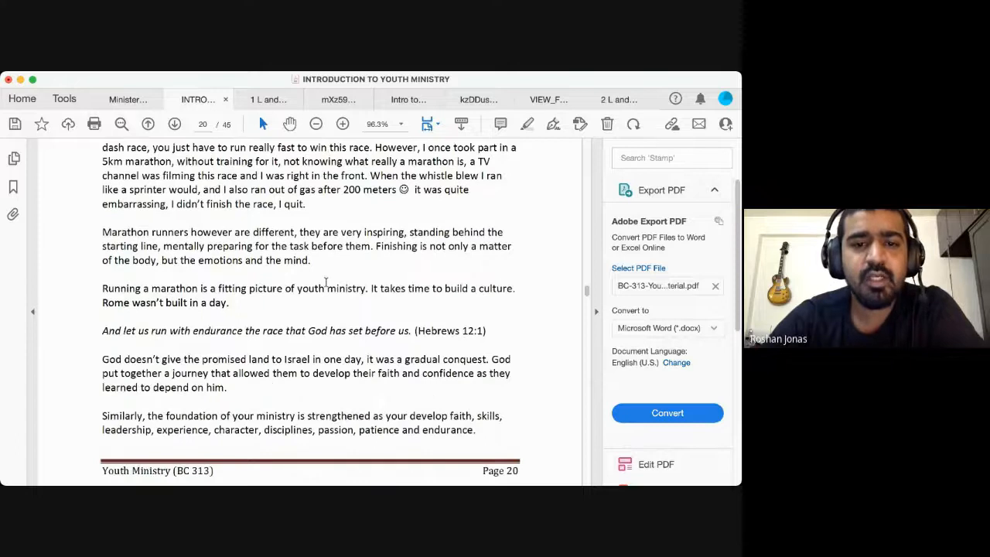
scroll("down", 3)
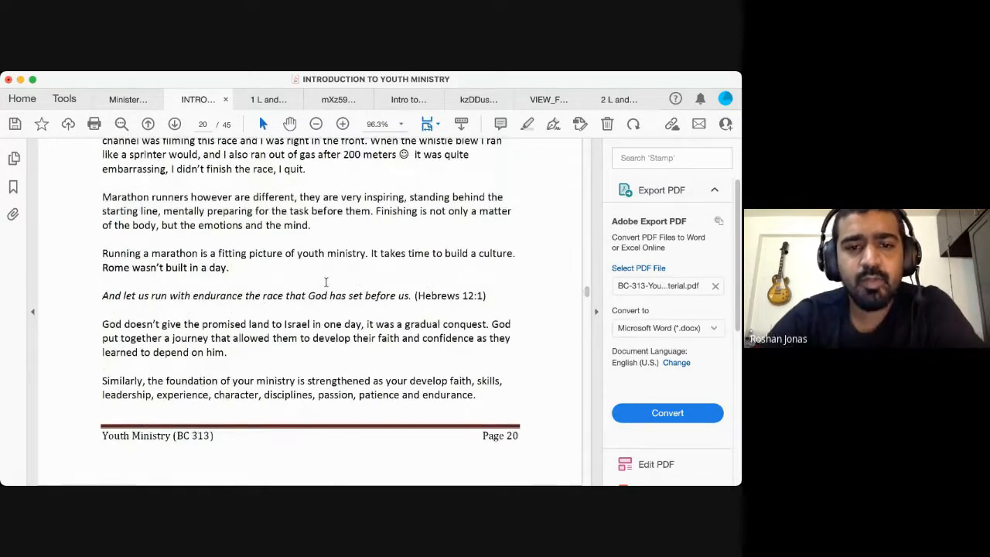
scroll("down", 3)
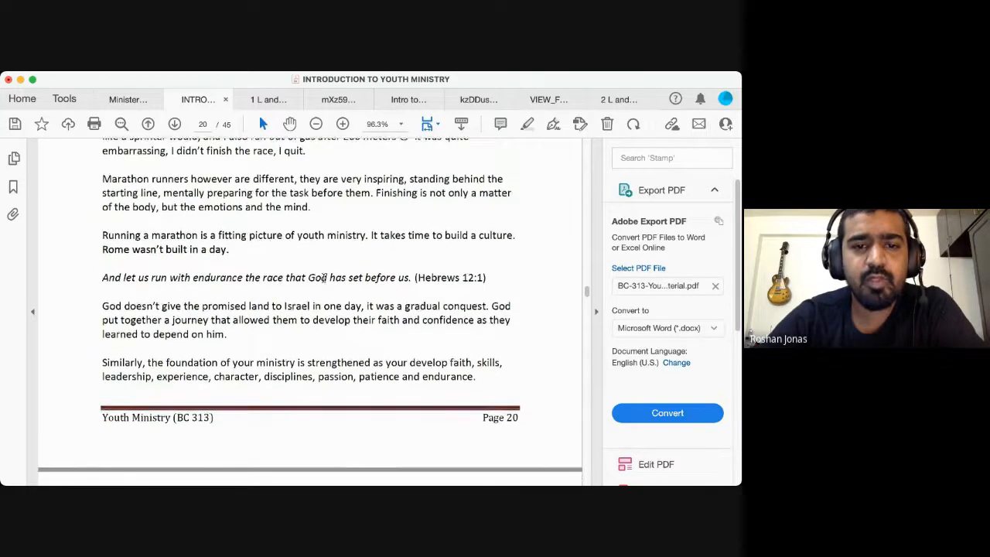
scroll("down", 3)
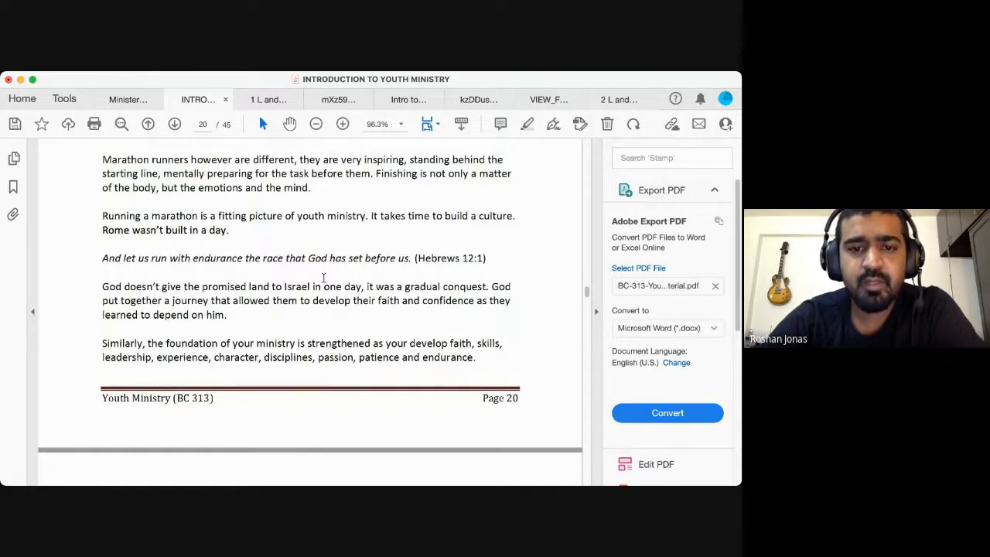
scroll("down", 3)
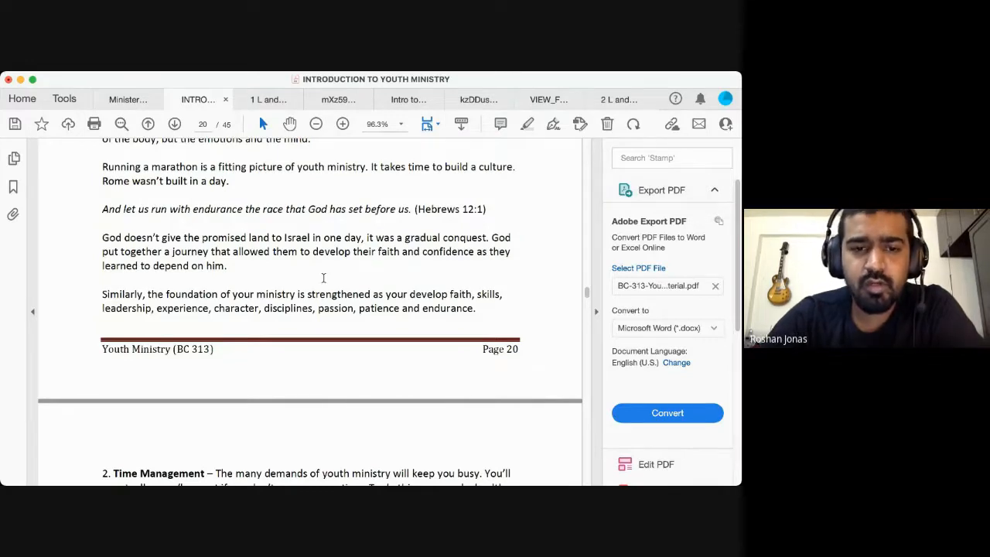
scroll("down", 3)
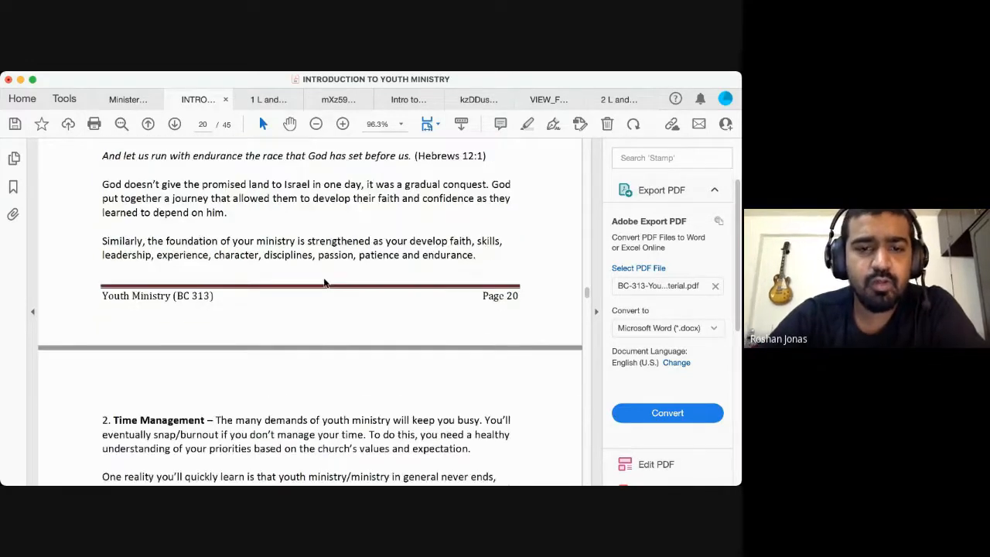
Scroll past Discouragement and Communication until '5. Intimacy with God' on page 23 is visible.
scroll("down", 3)
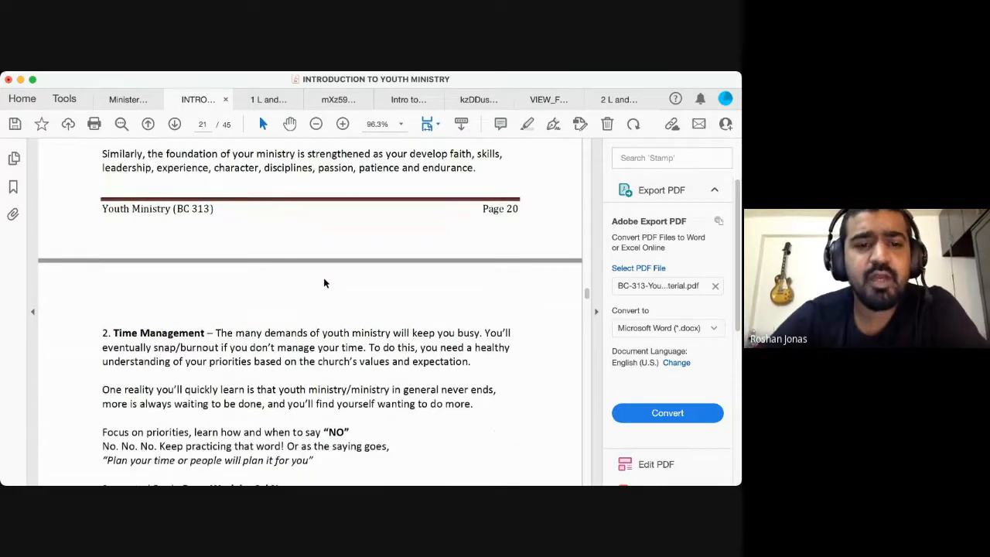
scroll("down", 3)
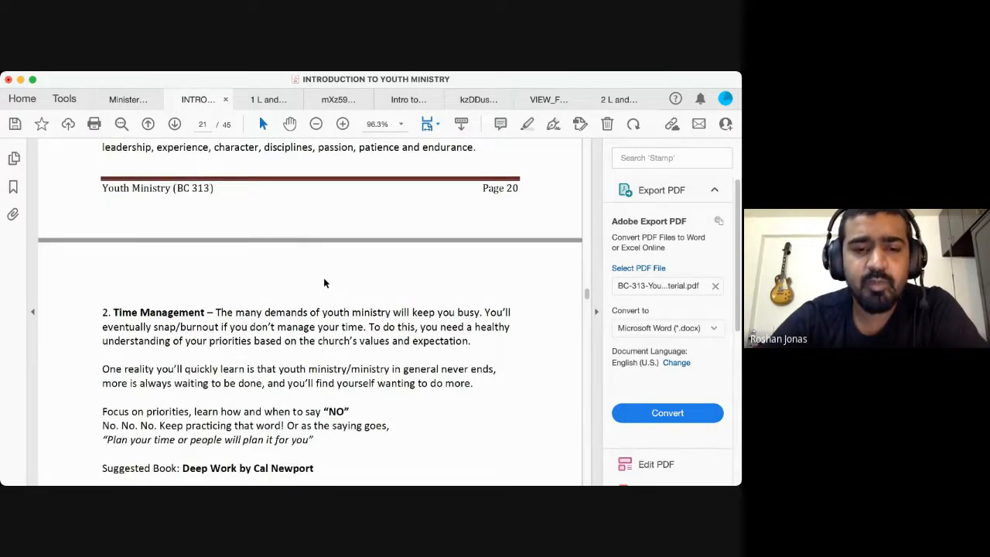
scroll("down", 3)
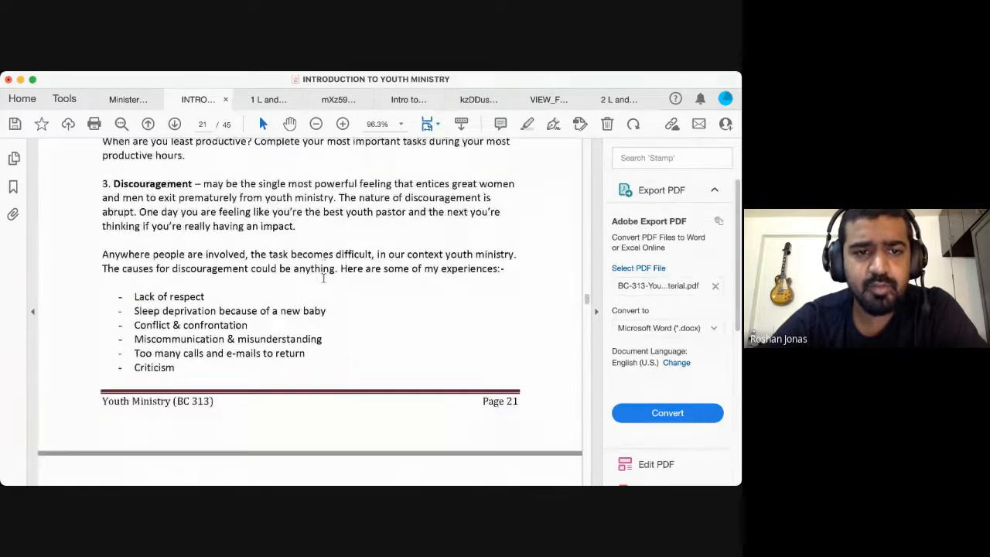
scroll("down", 3)
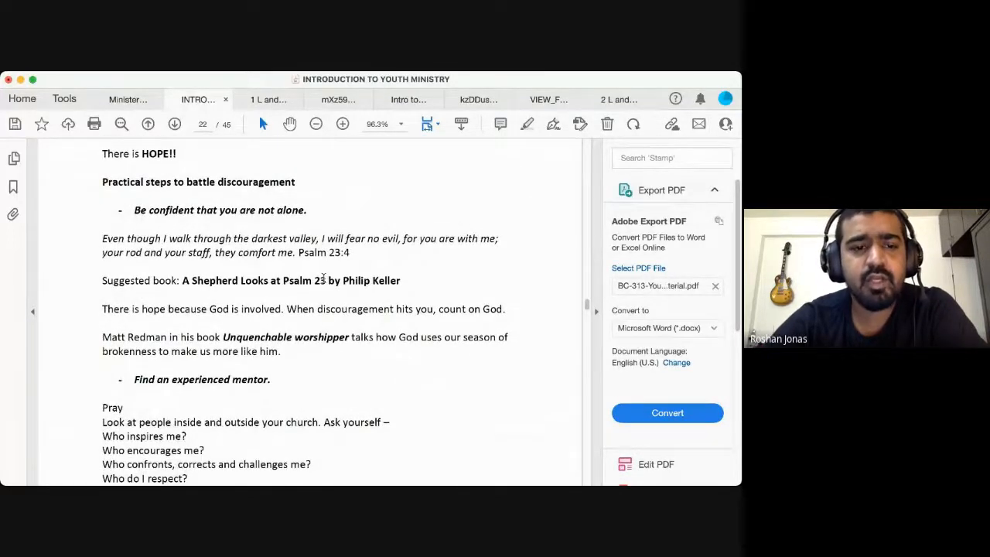
scroll("down", 3)
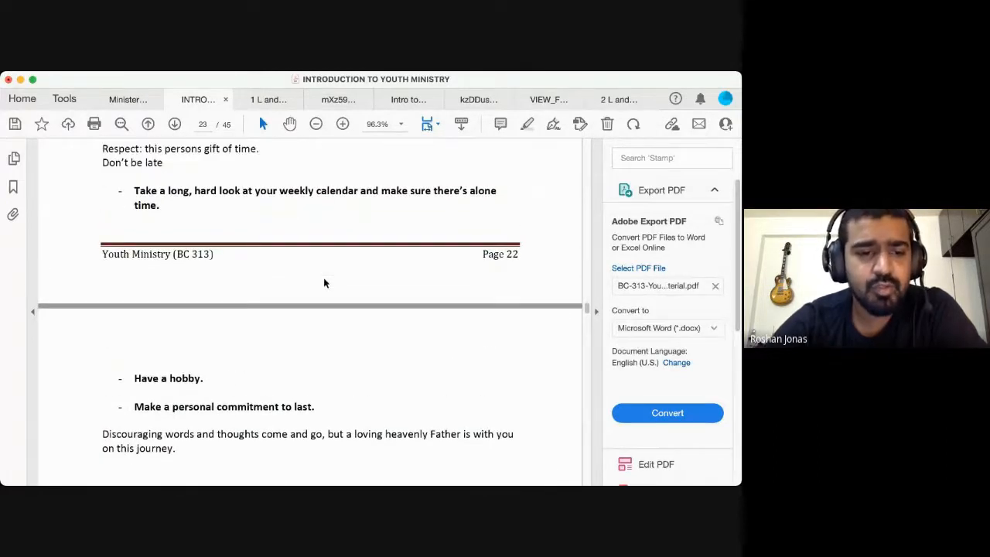
scroll("down", 3)
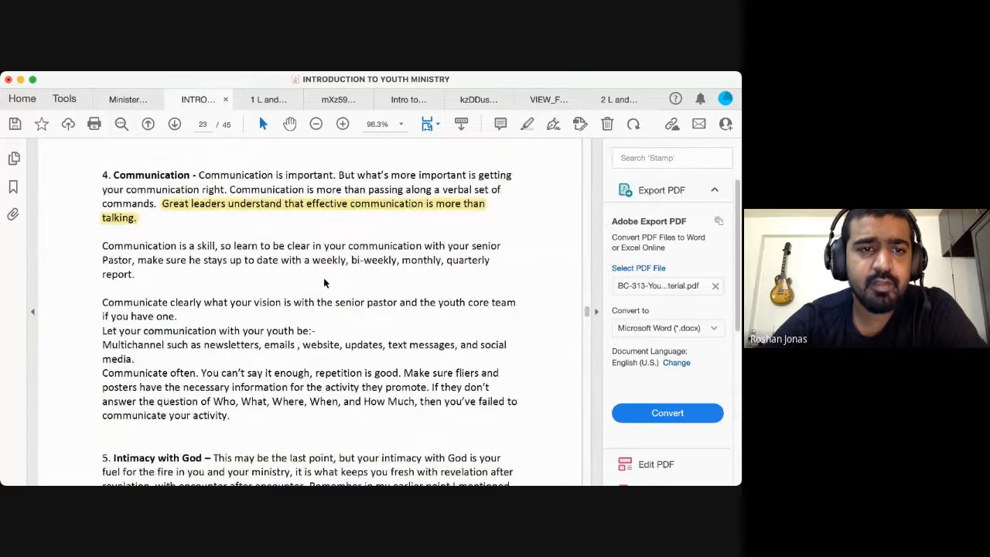
scroll("down", 3)
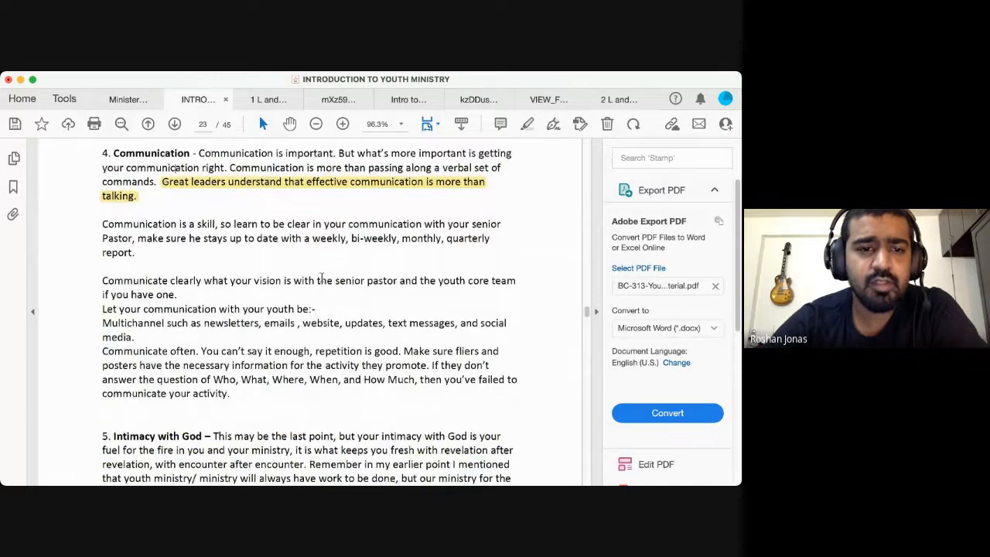
scroll("down", 3)
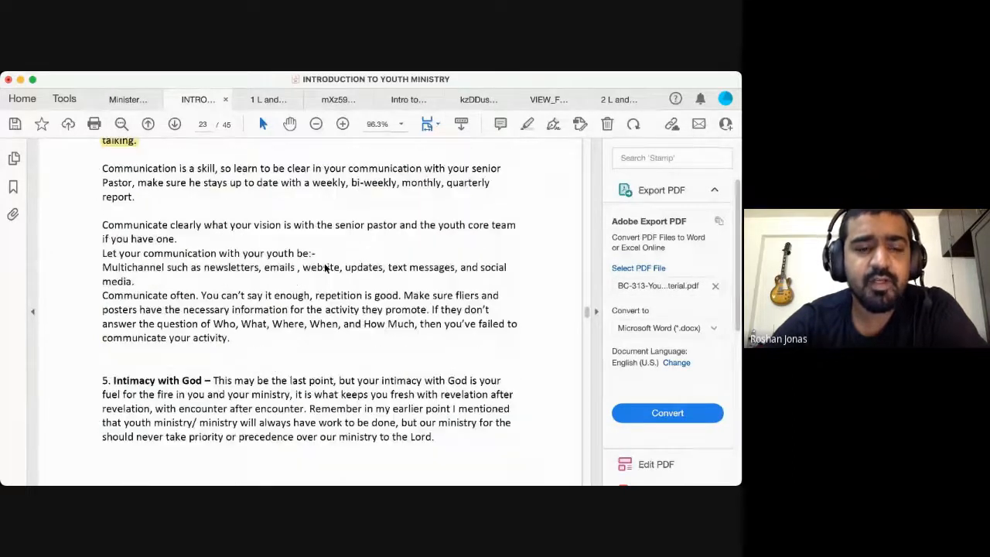
scroll("down", 3)
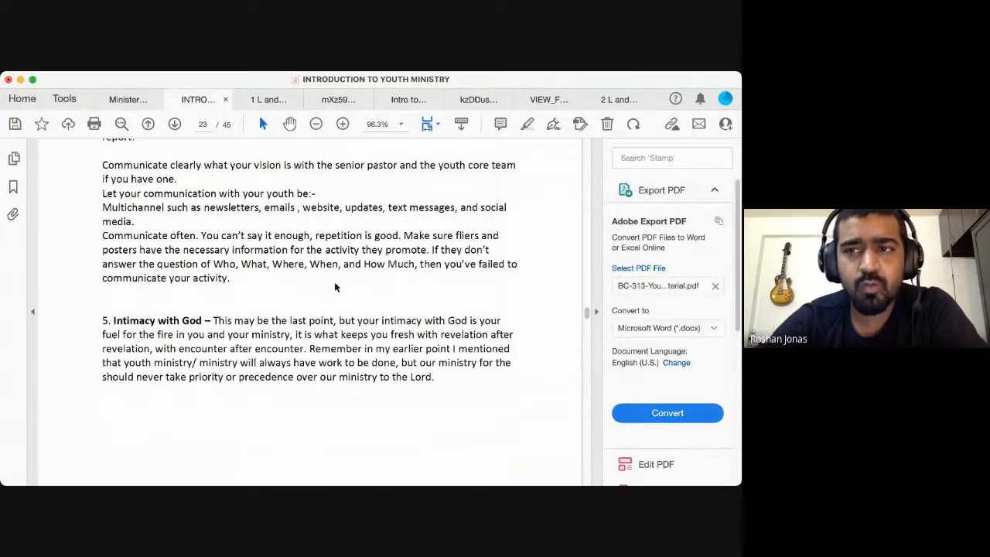
scroll("down", 3)
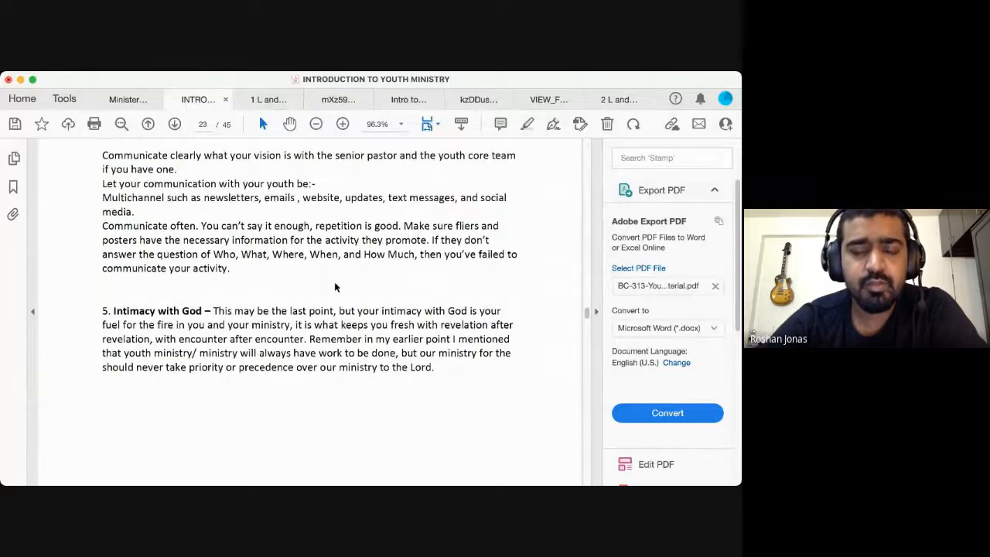
mouse_move(324, 286)
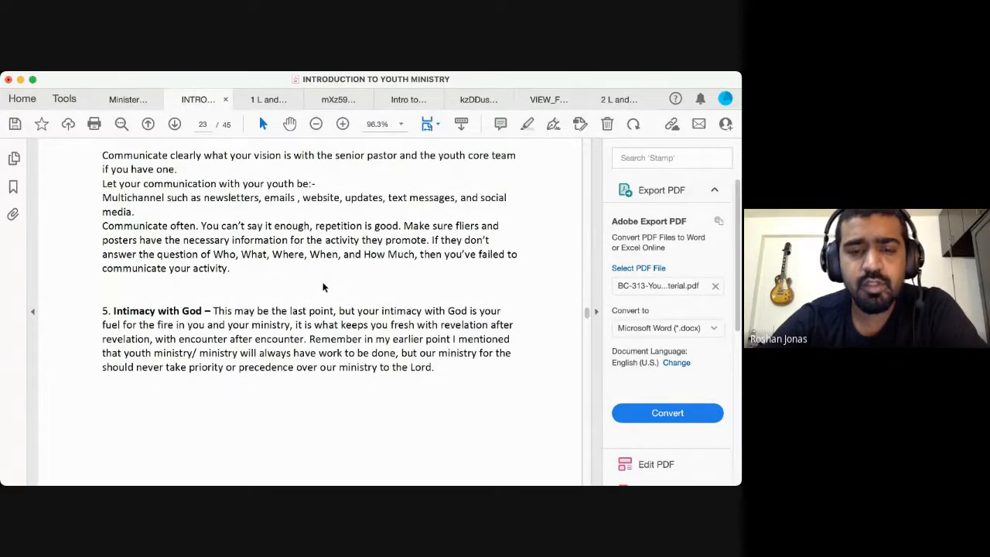
Scroll to page 24 showing '5.2 Common challenges faced by today's youth' and 'Mental Health'.
scroll("down", 3)
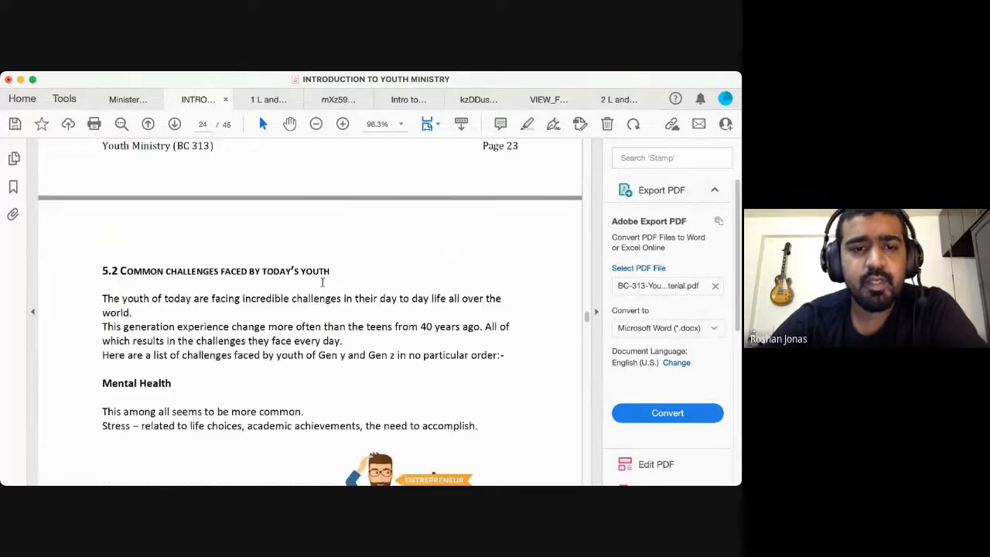
scroll("down", 3)
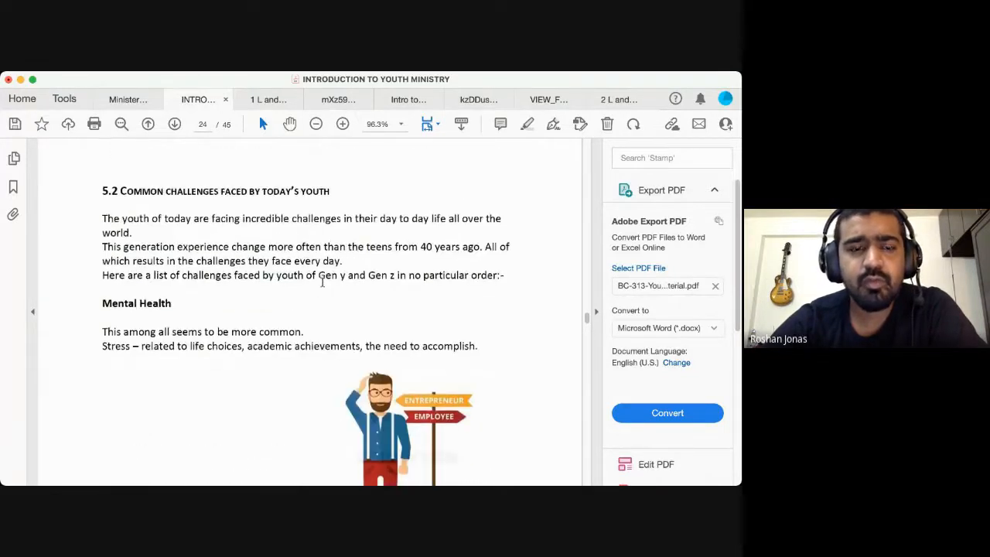
scroll("down", 3)
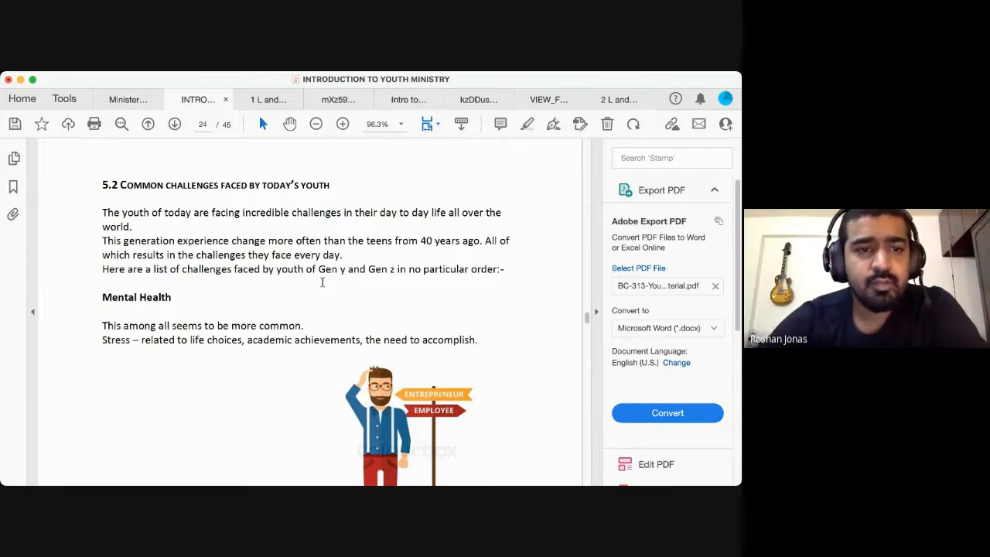
scroll("down", 3)
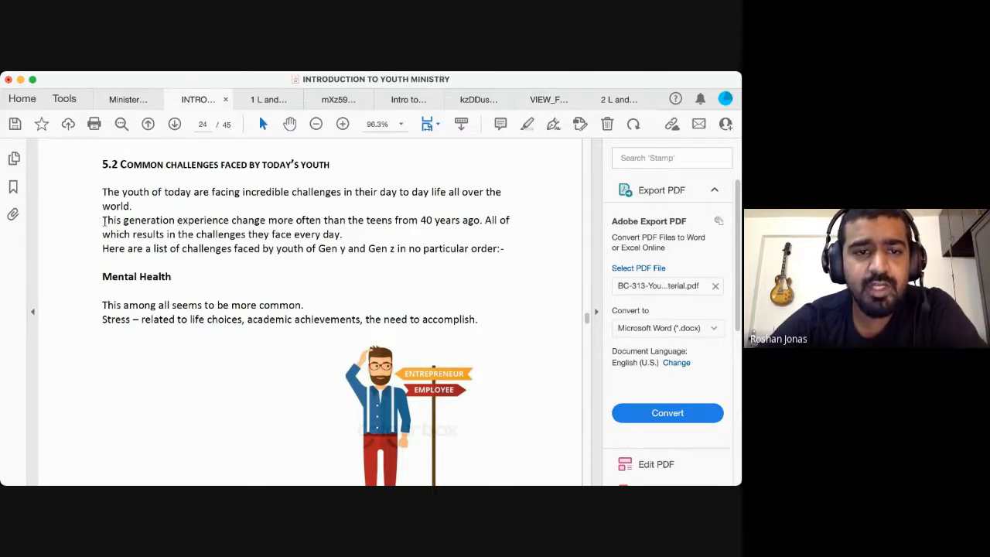
left_click_drag(102, 220, 266, 220)
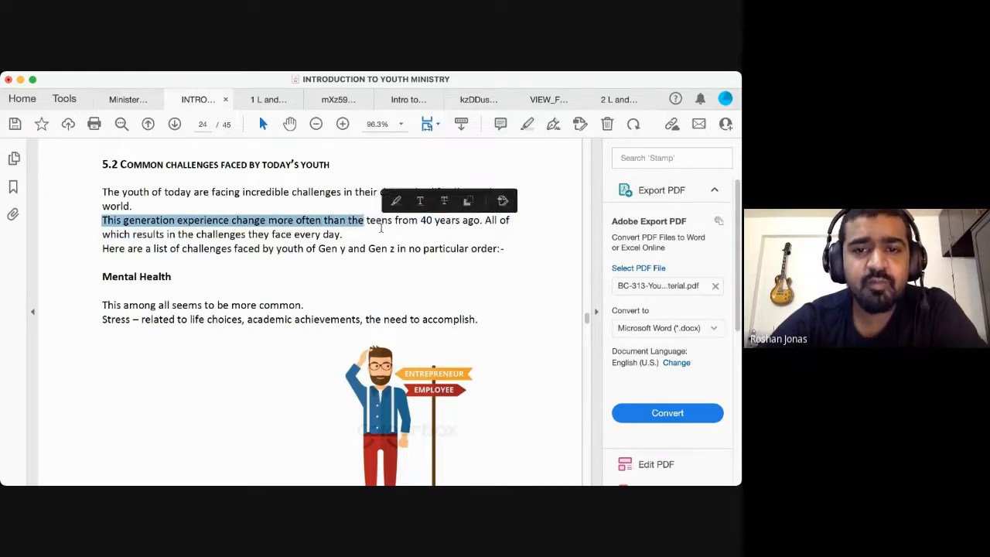
left_click(414, 219)
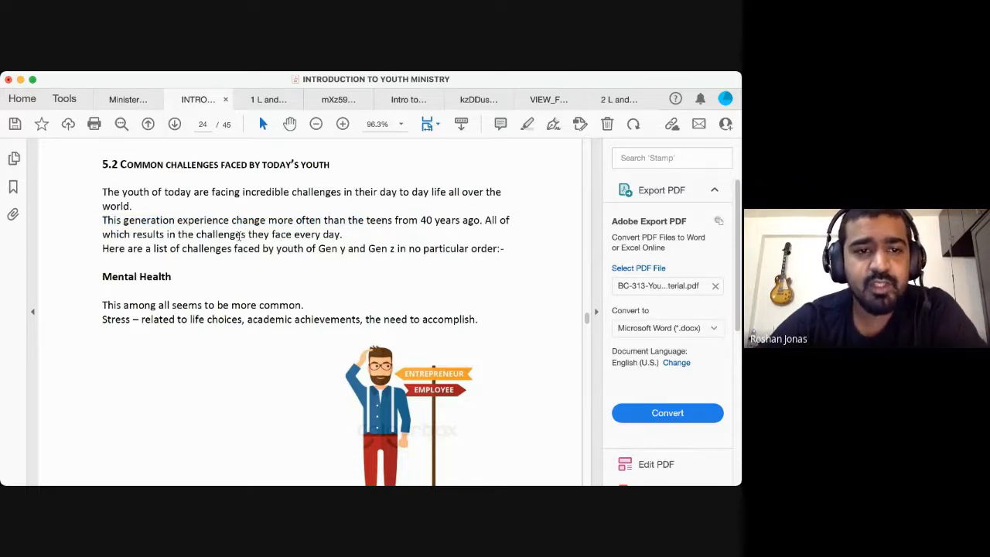
mouse_move(301, 233)
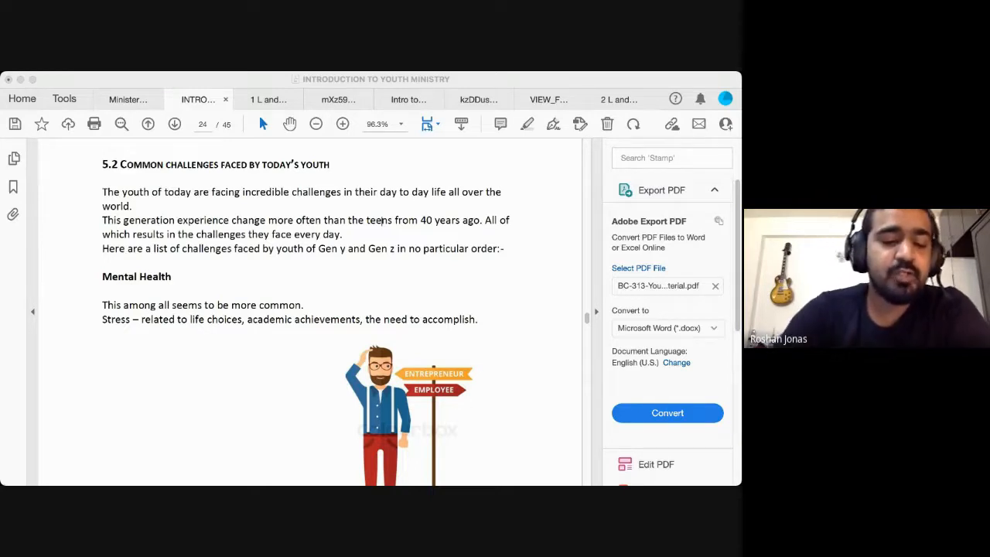
Scroll down page 24 to the Loneliness and Happiness paragraphs.
scroll("down", 3)
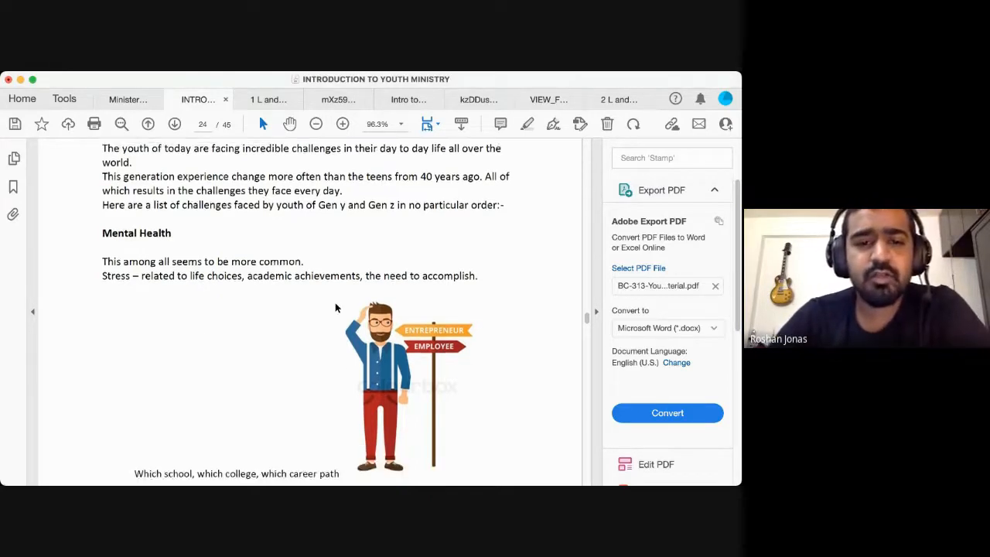
scroll("down", 3)
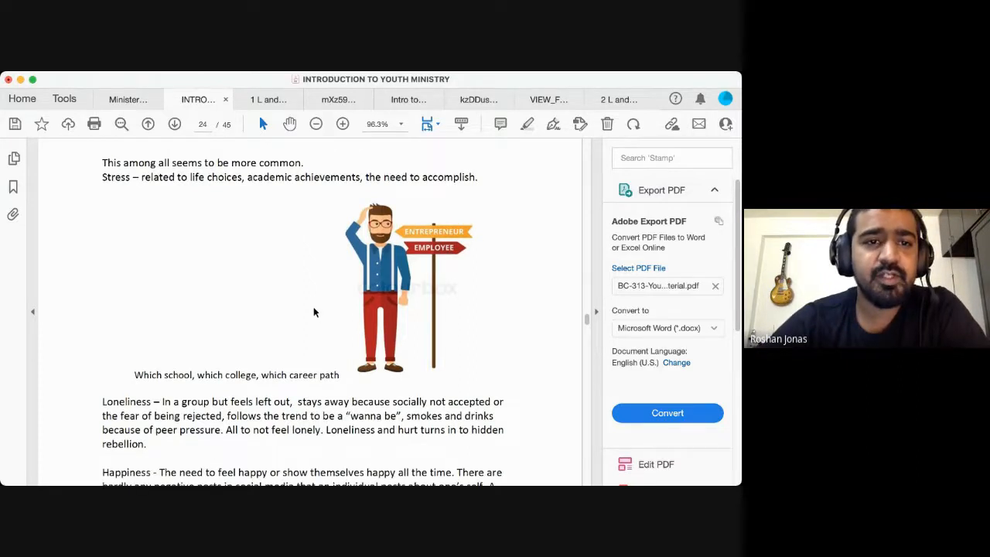
mouse_move(139, 183)
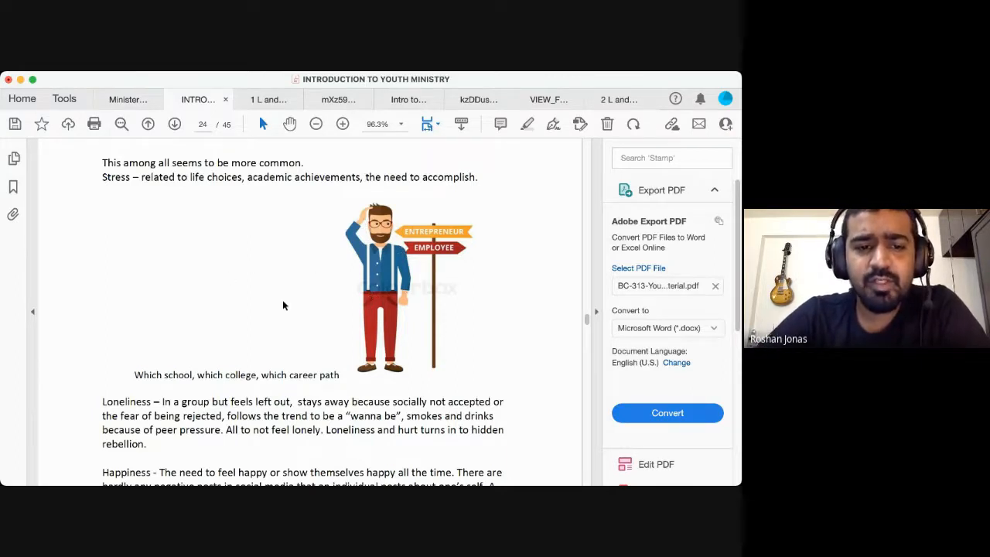
mouse_move(257, 312)
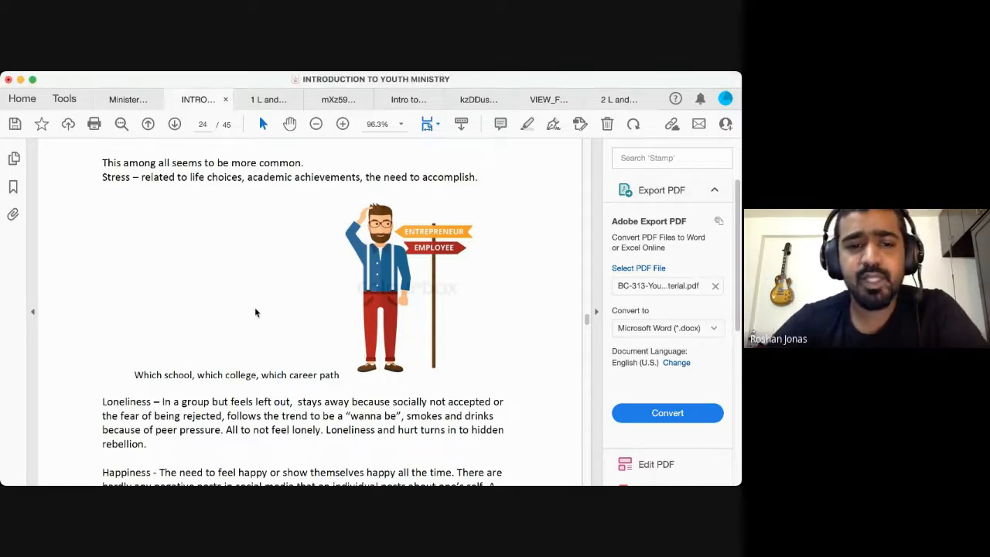
scroll("down", 3)
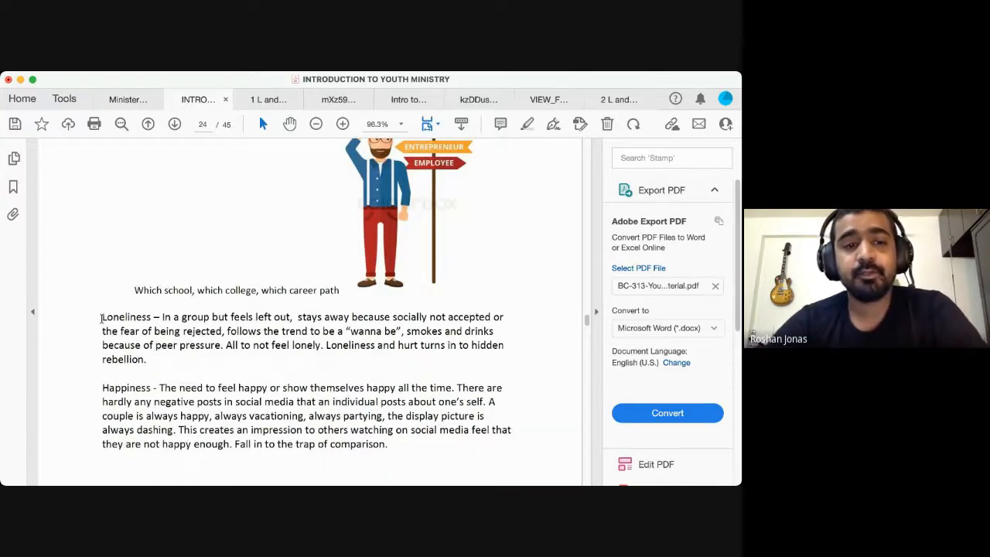
Select 'Loneliness' and extend the selection across 'In a group but feels'.
double_click(127, 317)
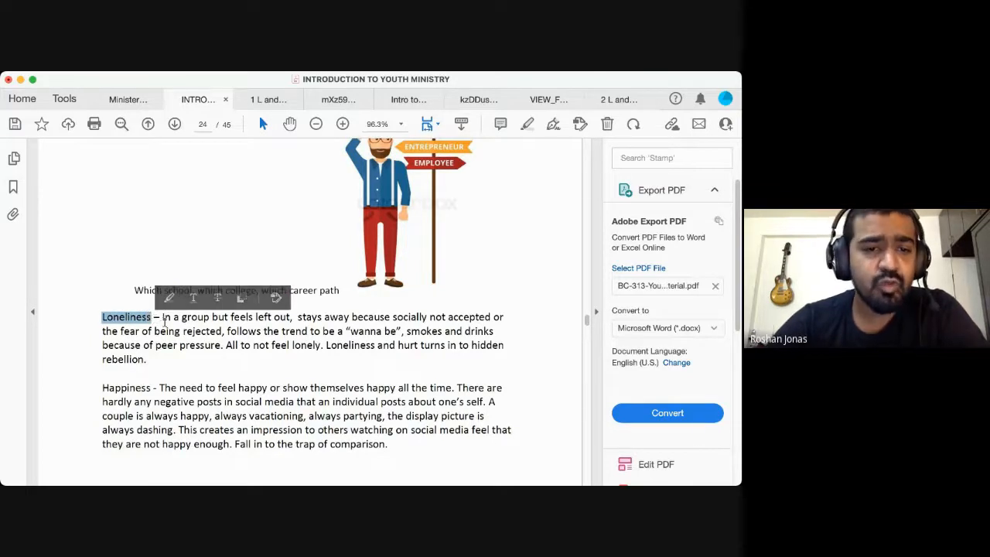
left_click_drag(164, 315, 254, 315)
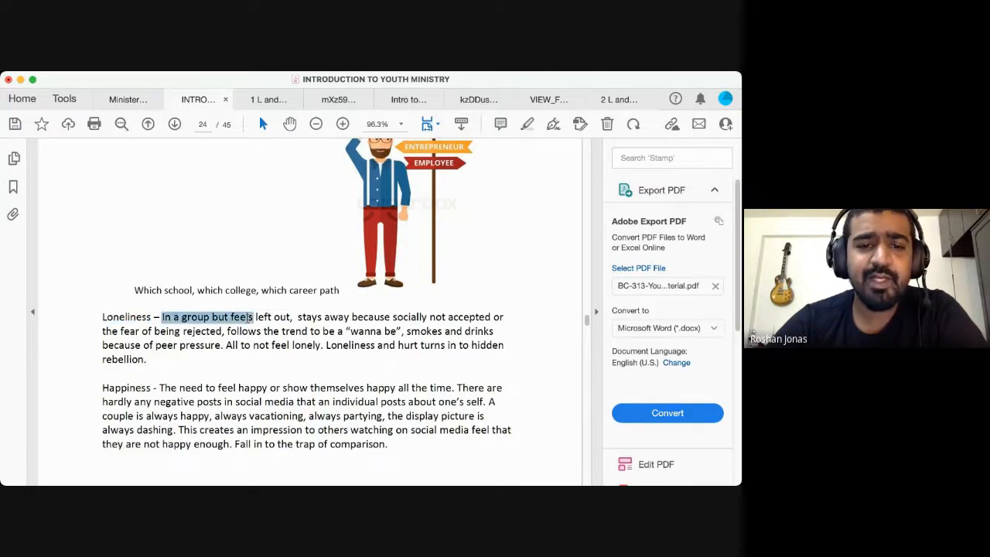
left_click_drag(251, 316, 293, 316)
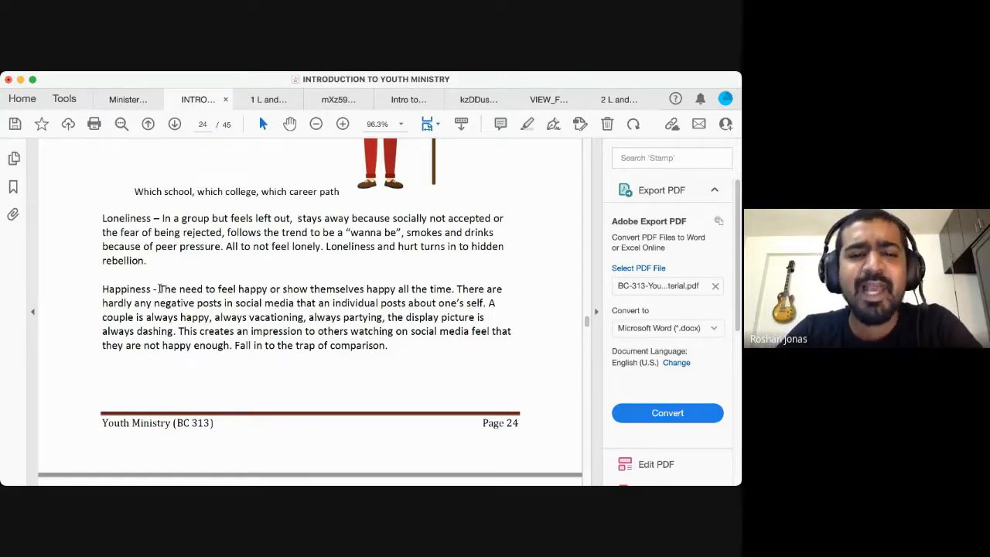
Drag across lines of the Loneliness and Happiness paragraphs while reading page 24.
left_click_drag(158, 289, 427, 290)
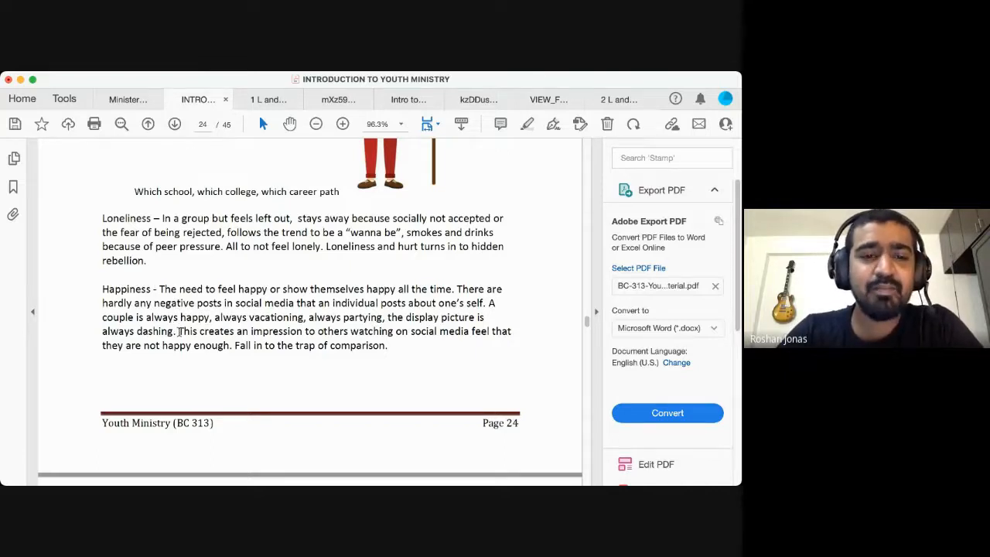
left_click_drag(178, 331, 303, 331)
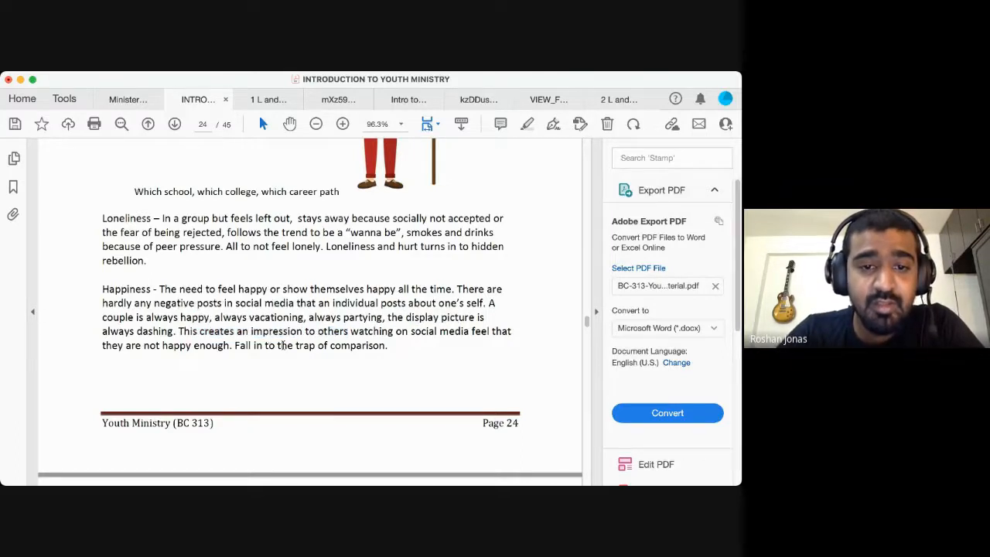
mouse_move(378, 331)
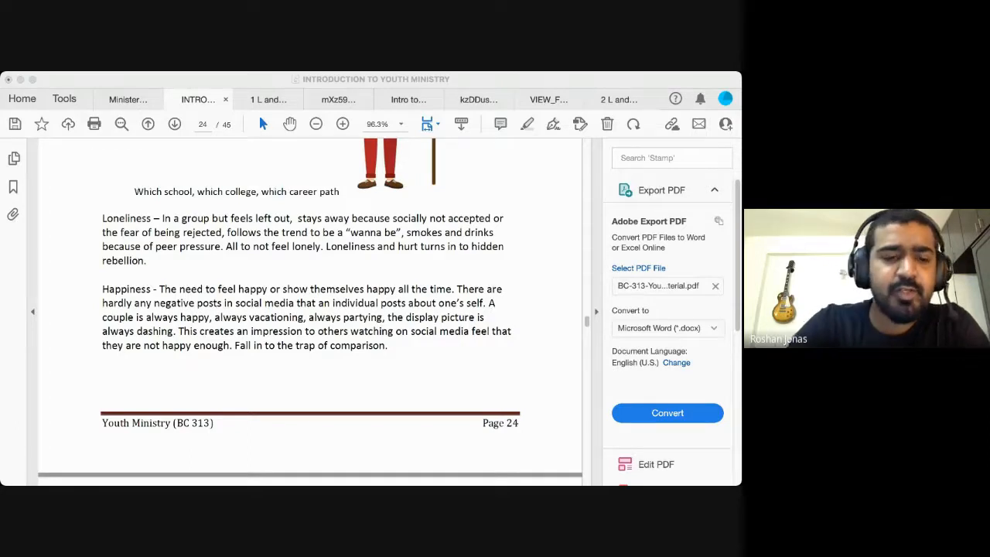
Scroll past the page 24 footer to the T.I.M.E section and numbered list on page 25.
scroll("down", 3)
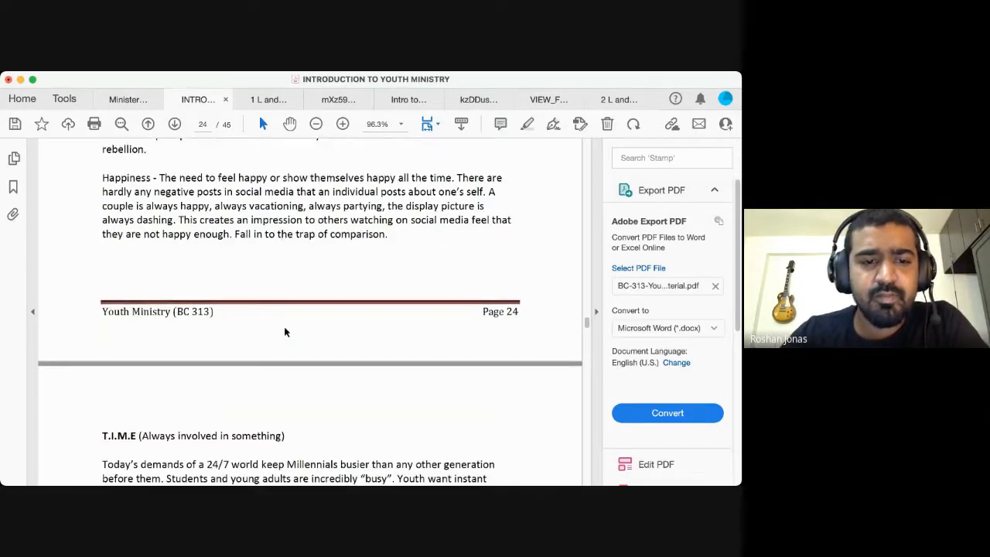
scroll("down", 3)
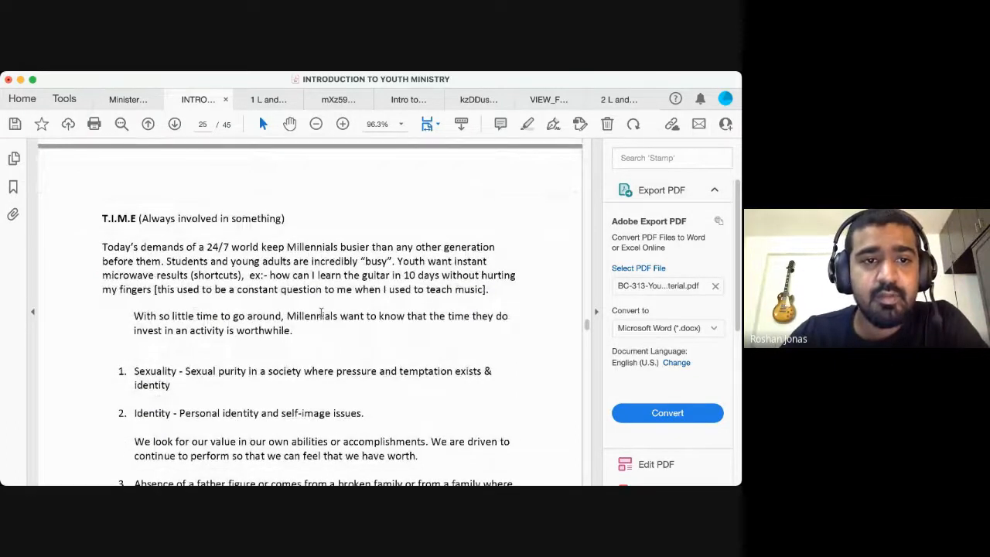
scroll("down", 3)
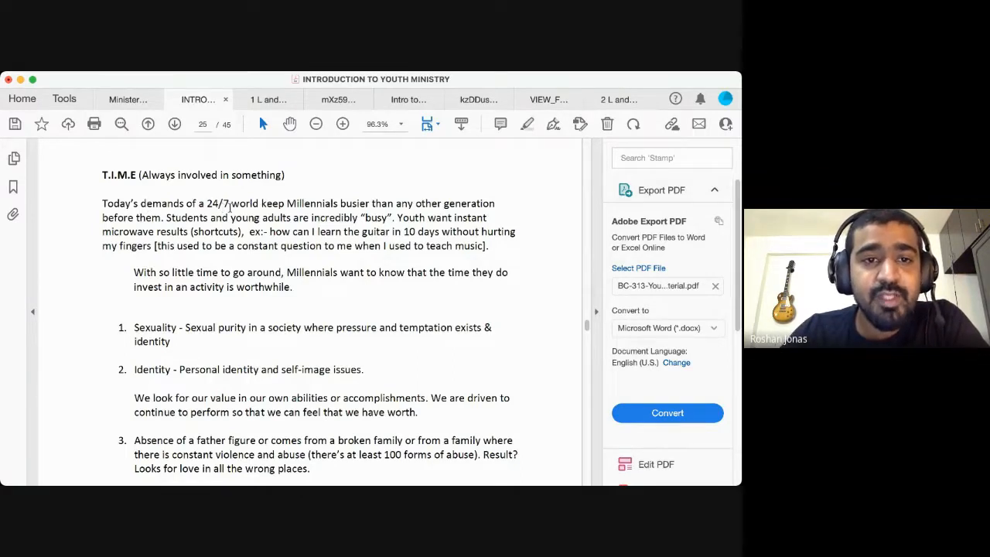
scroll("down", 3)
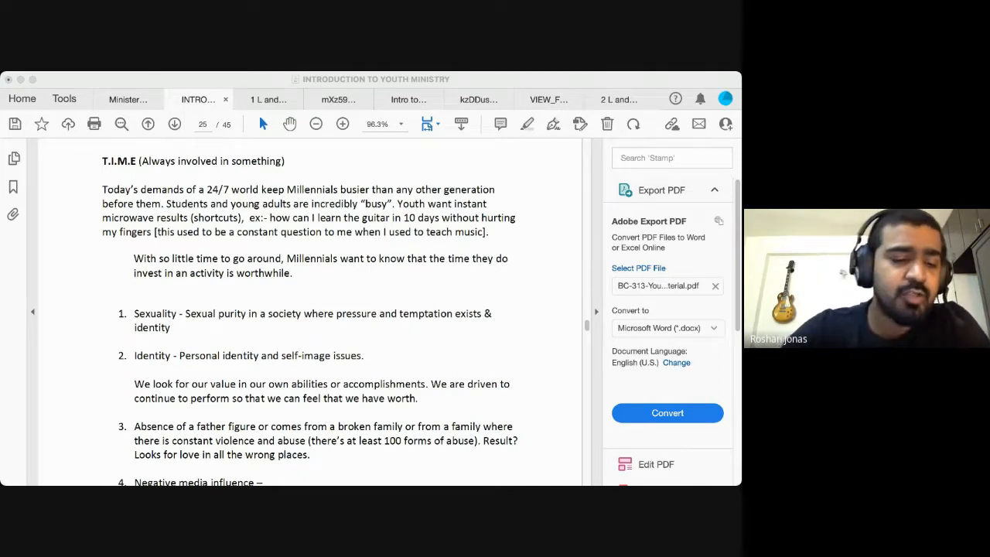
Scroll to the numbered list on page 25 and select the word 'identity' under Sexuality.
scroll("down", 3)
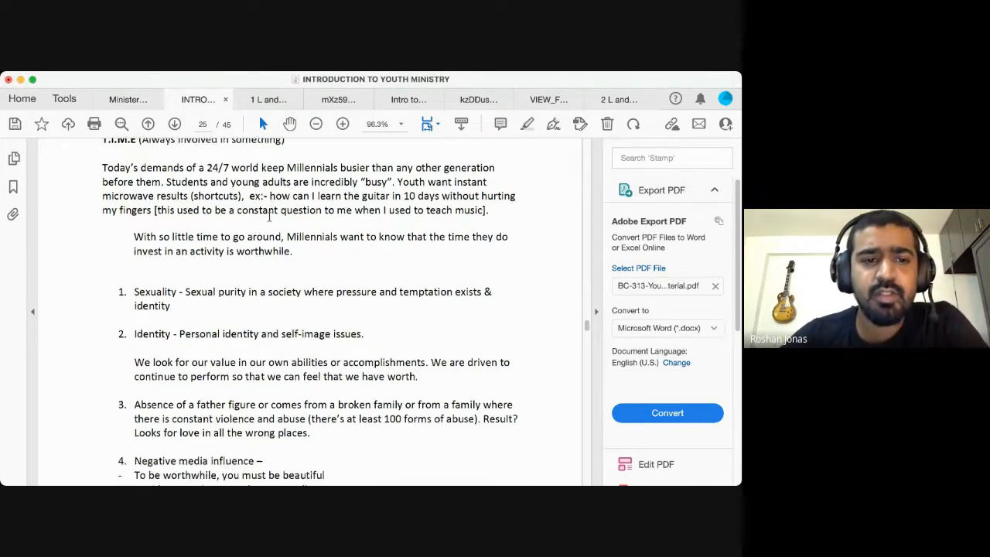
scroll("down", 3)
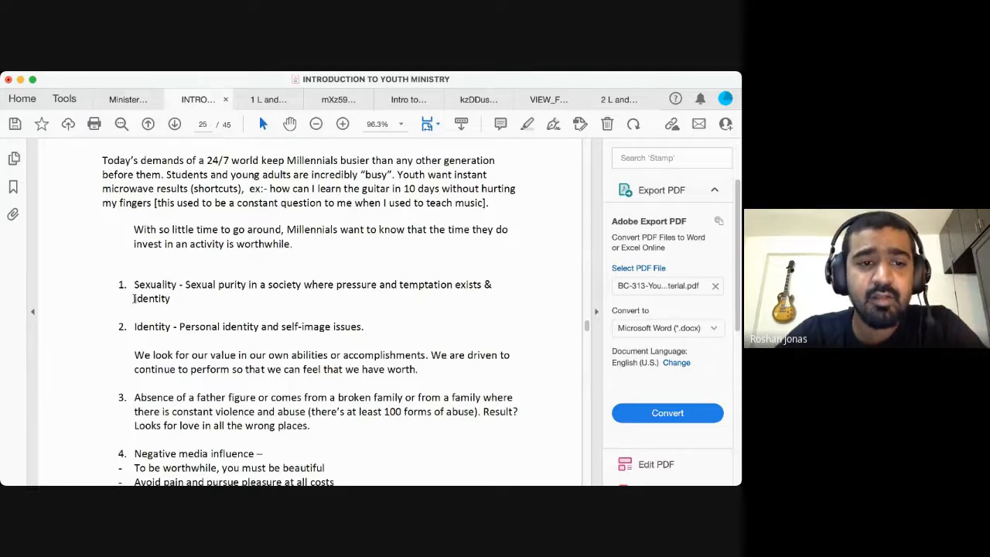
double_click(152, 299)
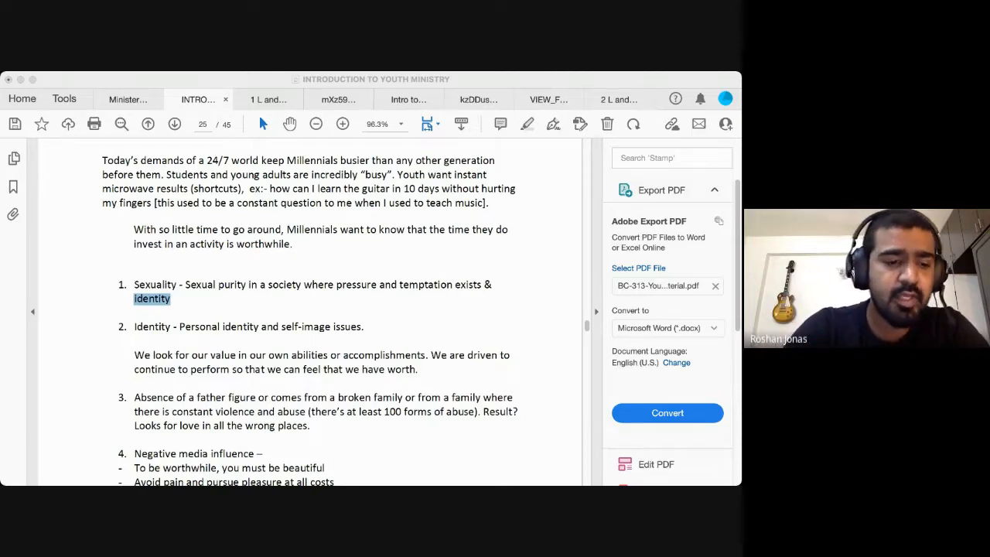
Scroll down page 25 so the list extends to point 5, Dependence on technology.
scroll("down", 3)
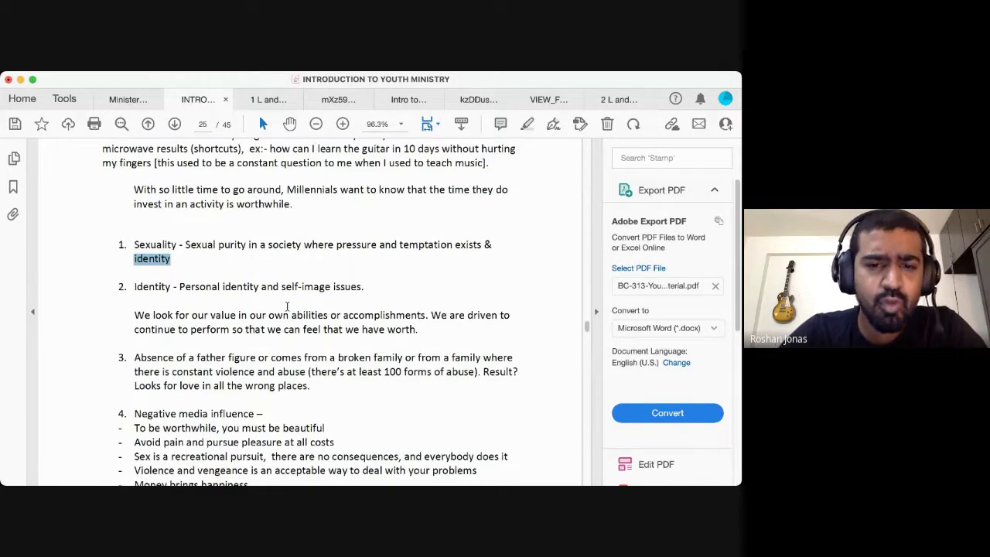
scroll("down", 3)
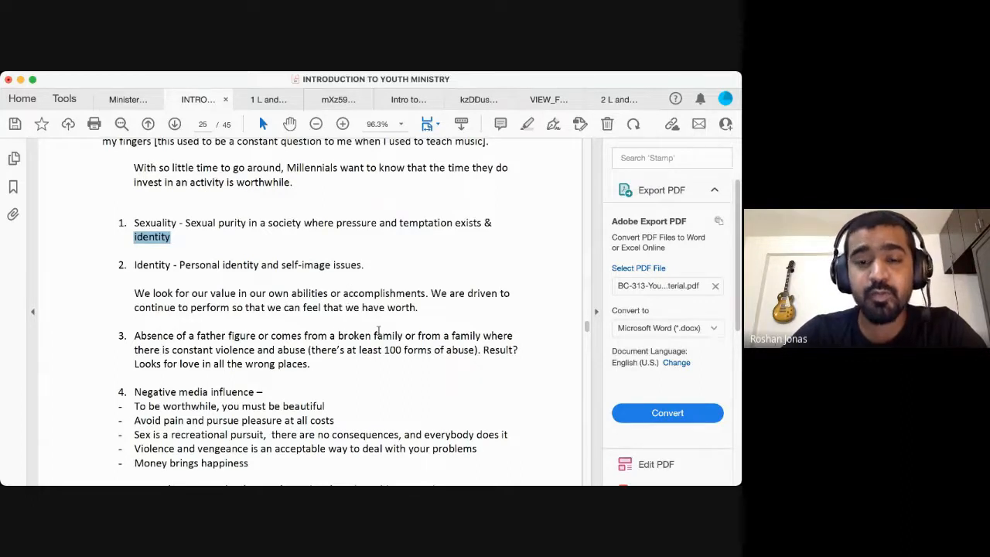
scroll("down", 3)
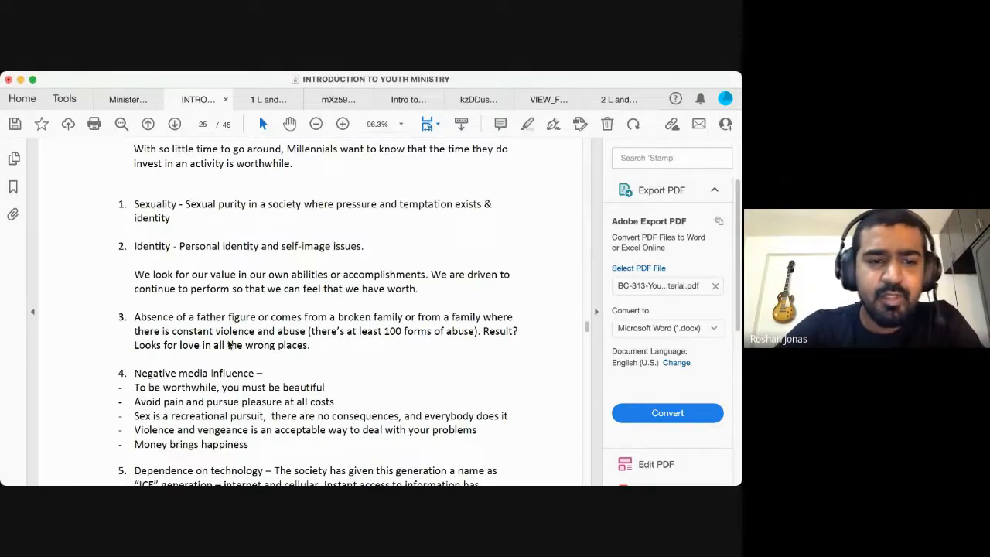
scroll("down", 3)
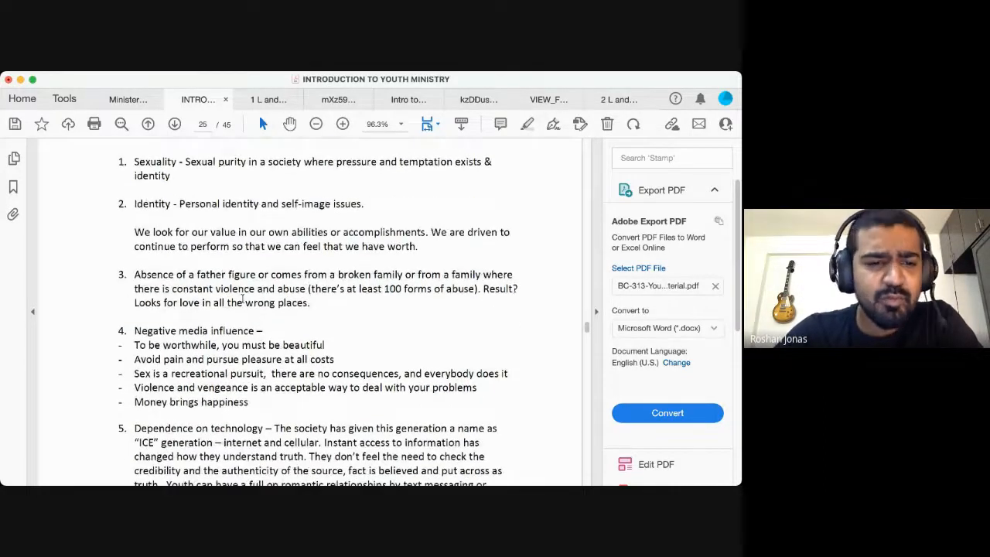
scroll("down", 3)
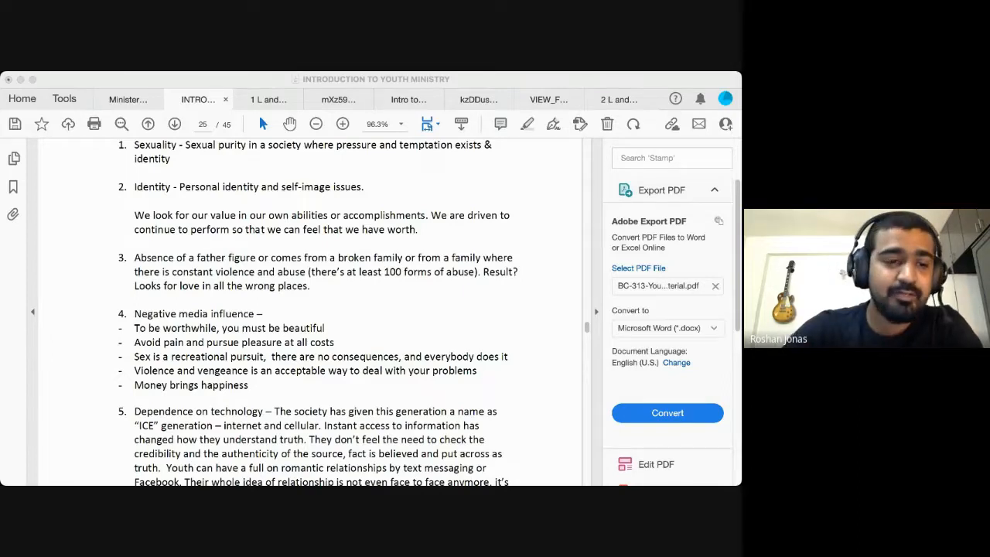
Apply a yellow highlight to the selected phrase 'internet and cellular' in item 5.
scroll("down", 3)
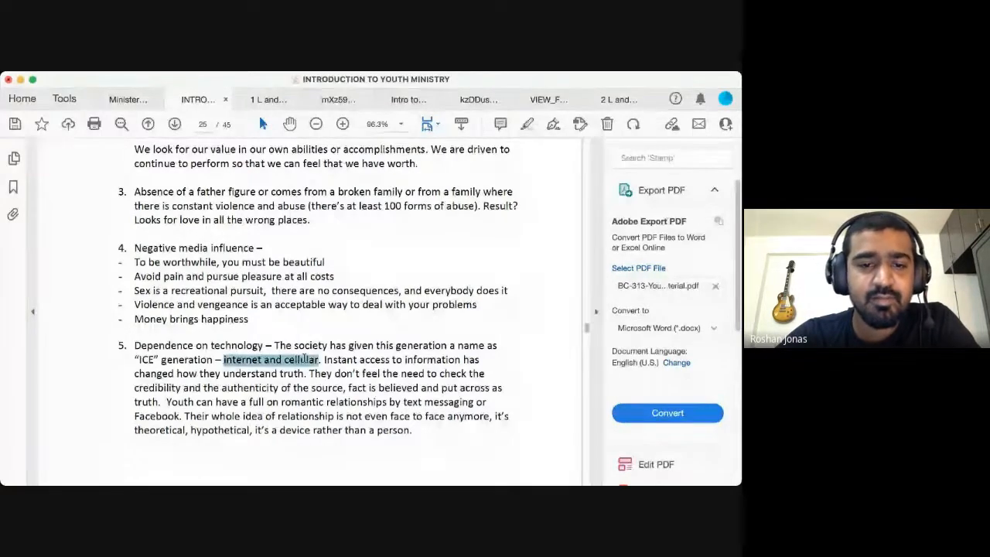
left_click(271, 358)
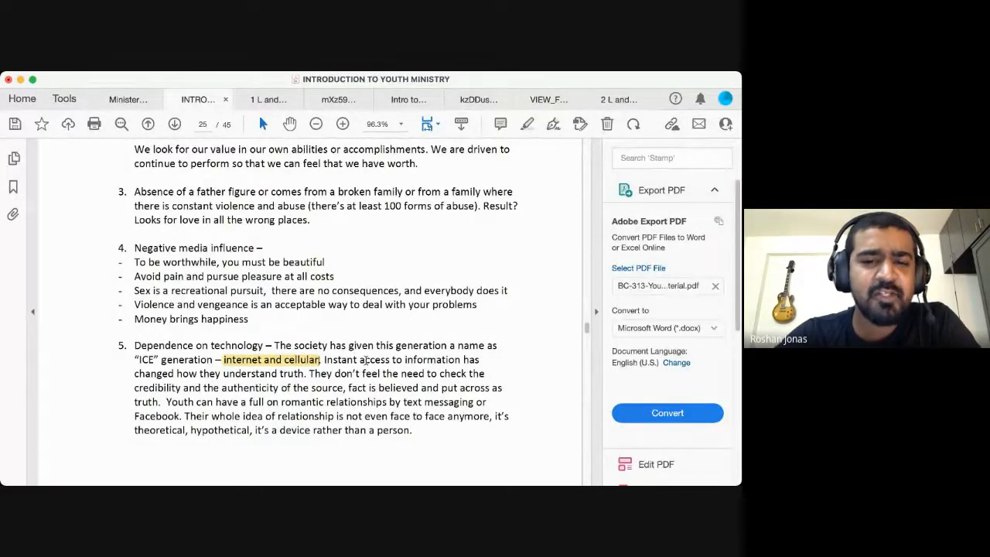
mouse_move(387, 337)
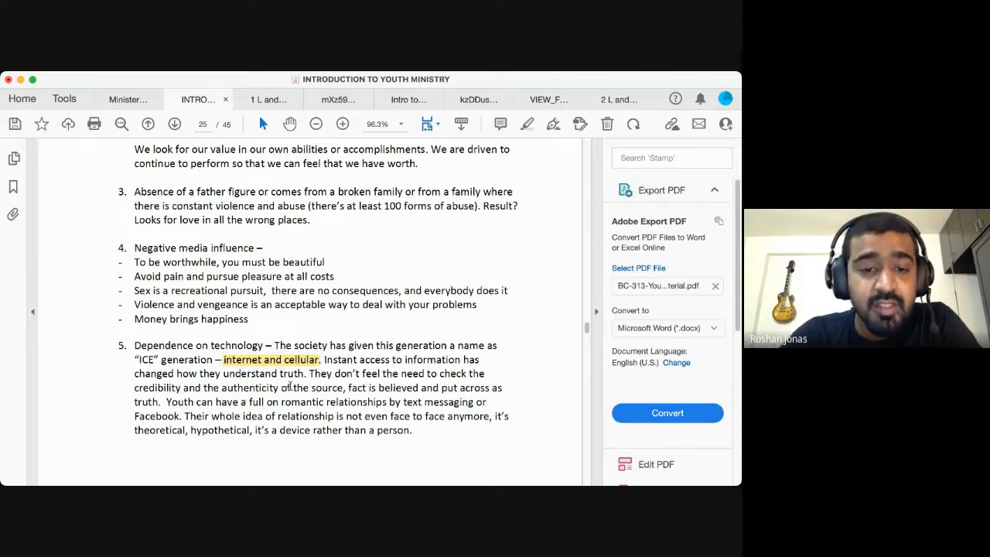
Select from 'They' through the credibility and authenticity sentence for highlighting.
double_click(320, 373)
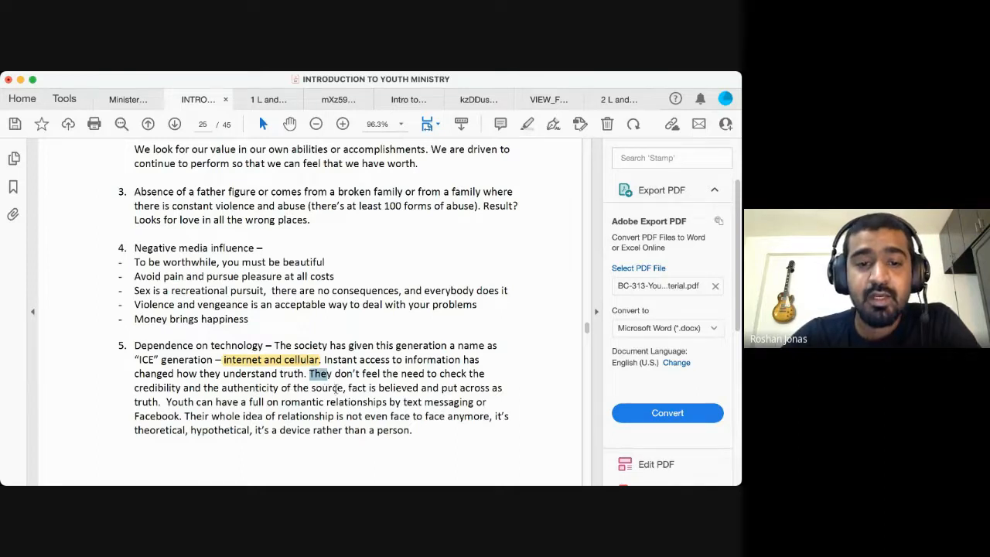
left_click_drag(309, 373, 347, 386)
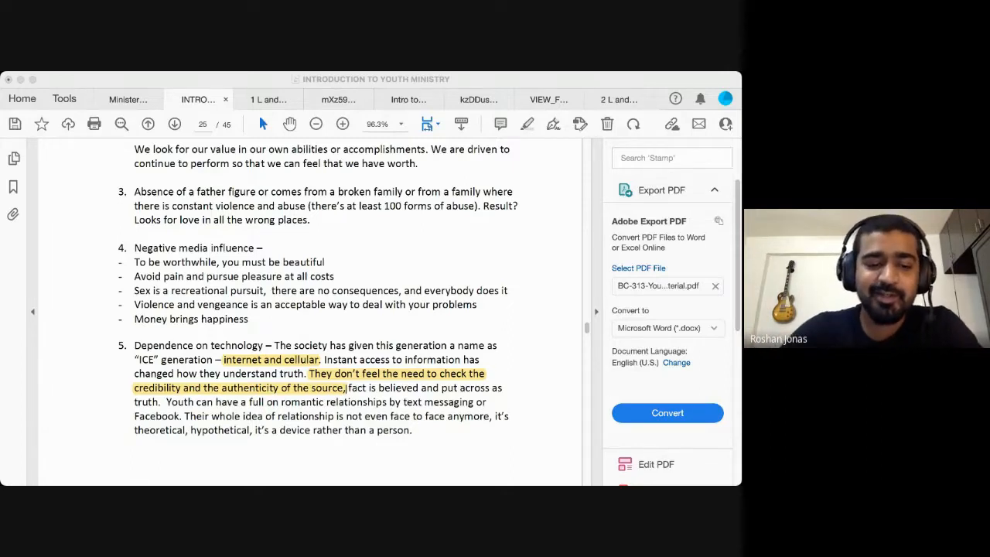
scroll("down", 3)
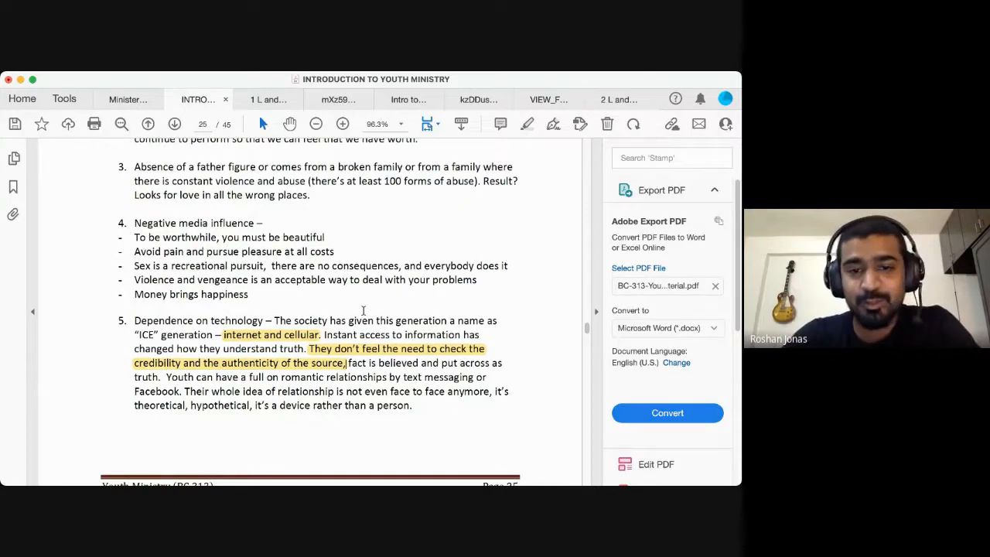
scroll("down", 3)
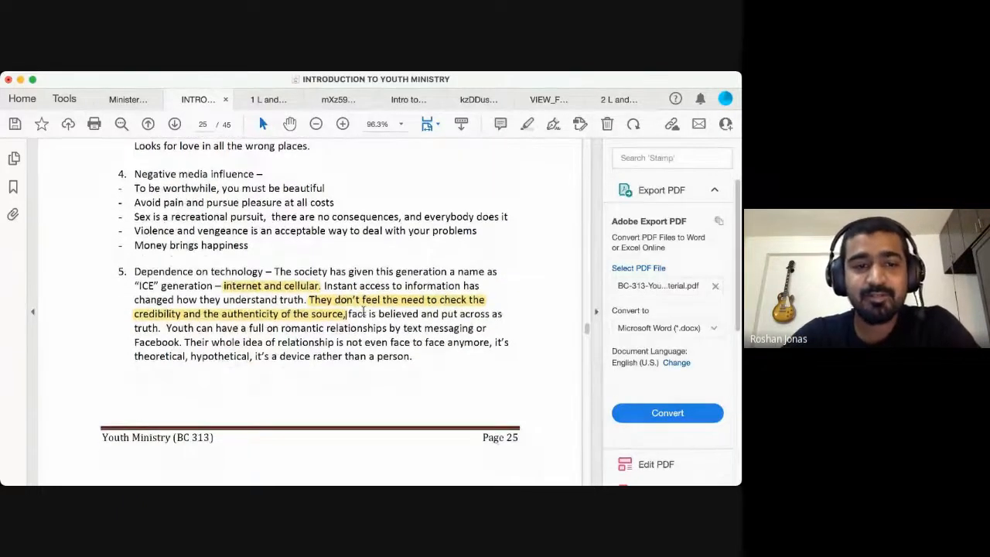
scroll("down", 3)
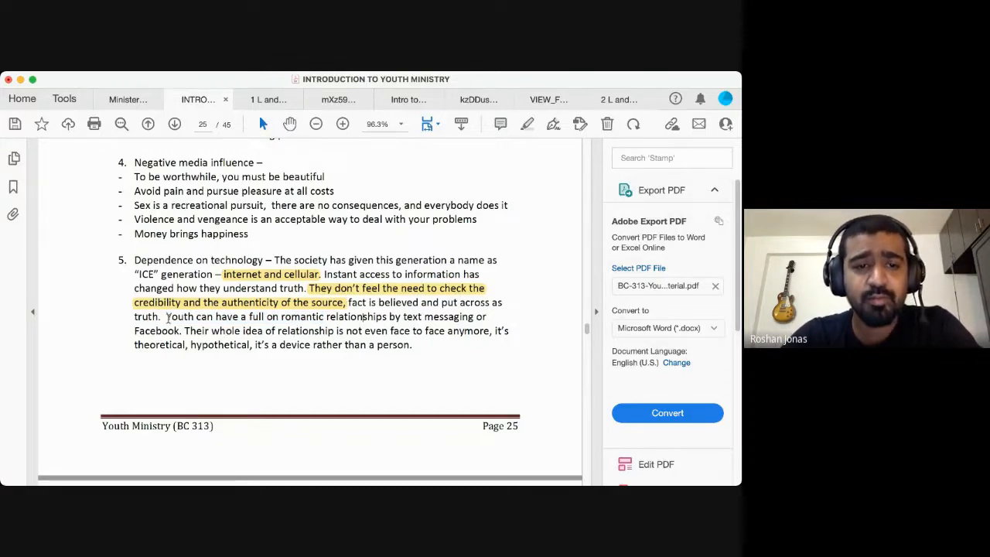
left_click_drag(167, 316, 209, 331)
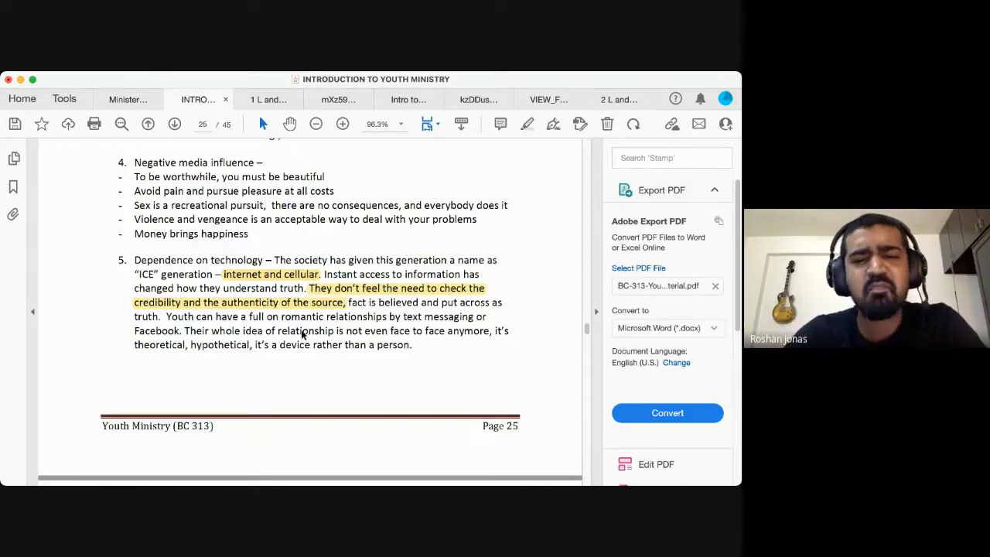
mouse_move(333, 327)
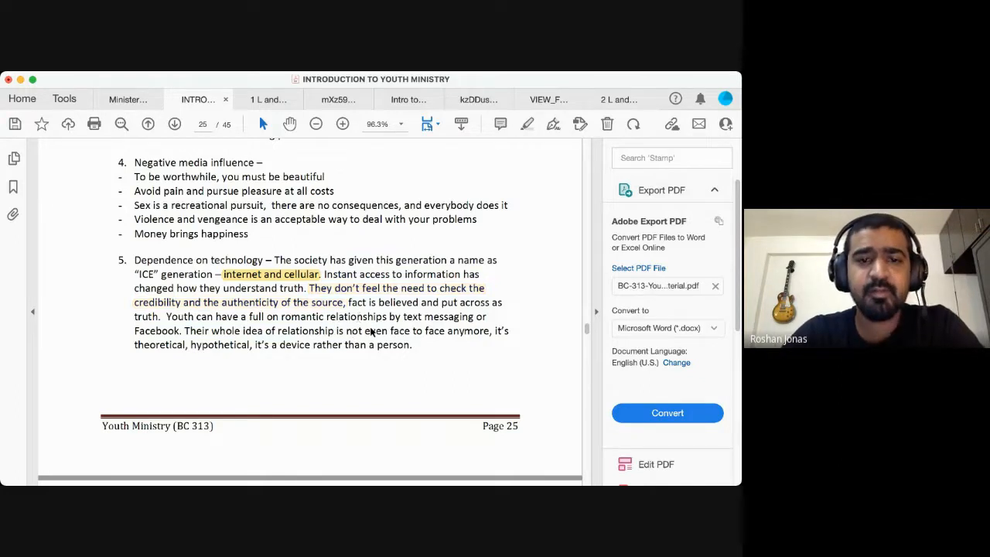
left_click_drag(310, 288, 347, 302)
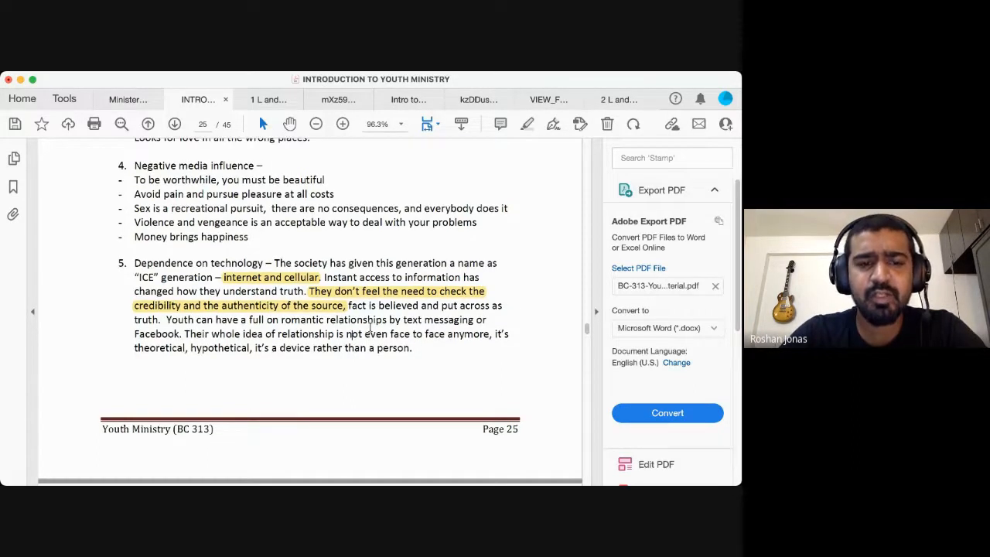
scroll("down", 3)
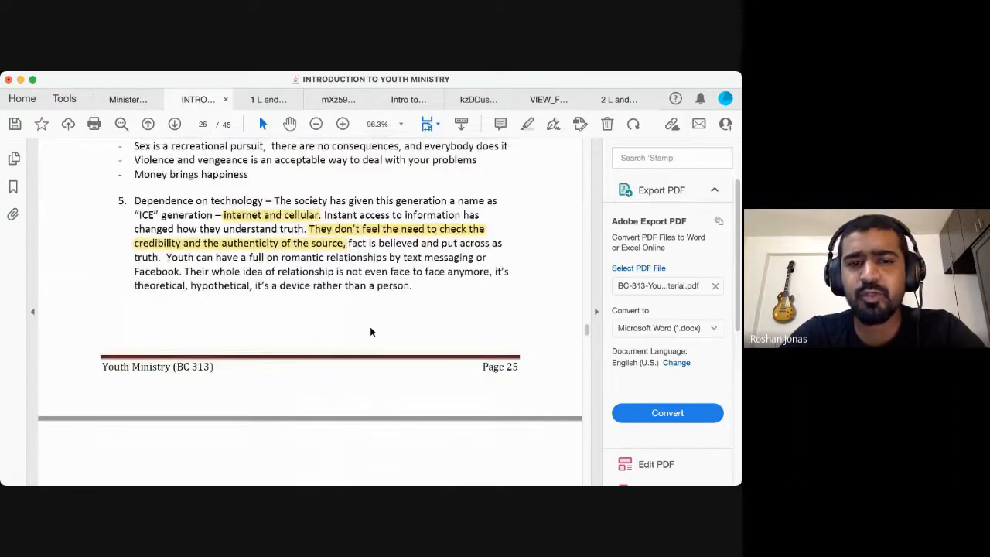
scroll("down", 3)
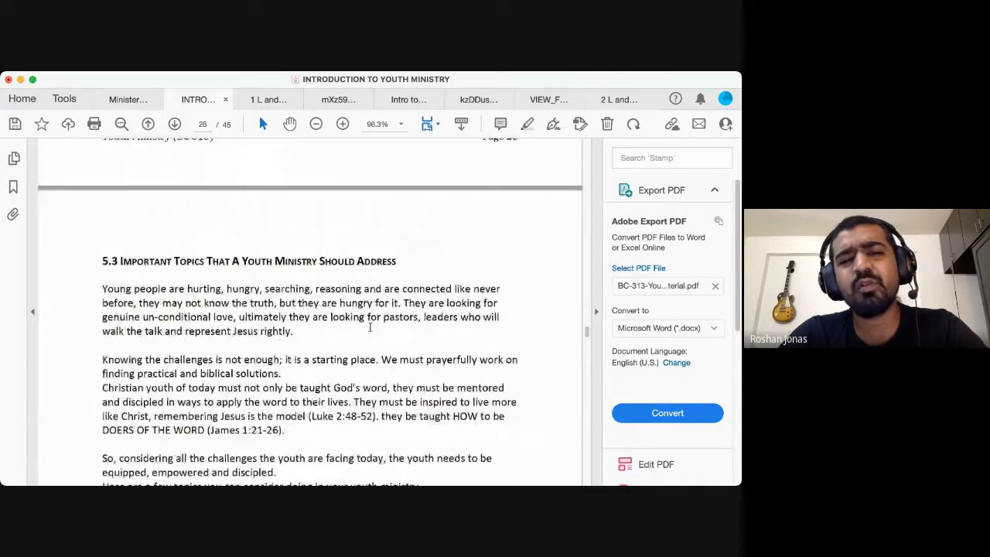
scroll("down", 3)
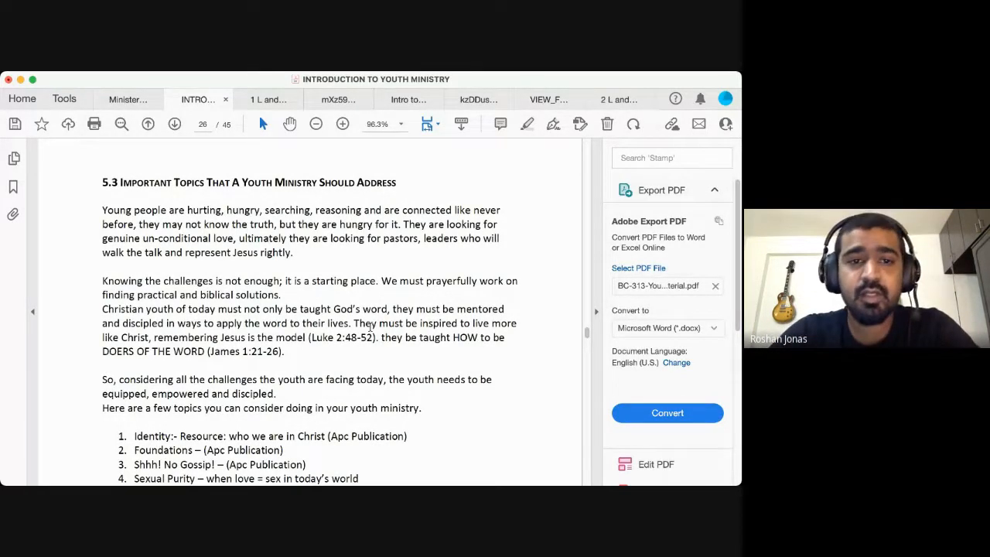
scroll("down", 3)
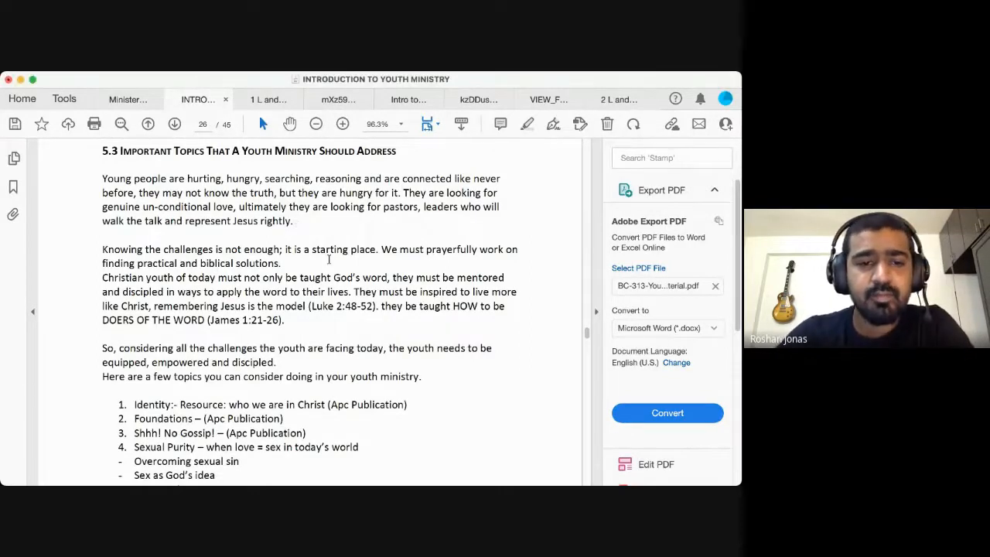
Scroll down page 26 through the 5.3 topic list from Identity to Personal Prayer and the footer.
scroll("down", 3)
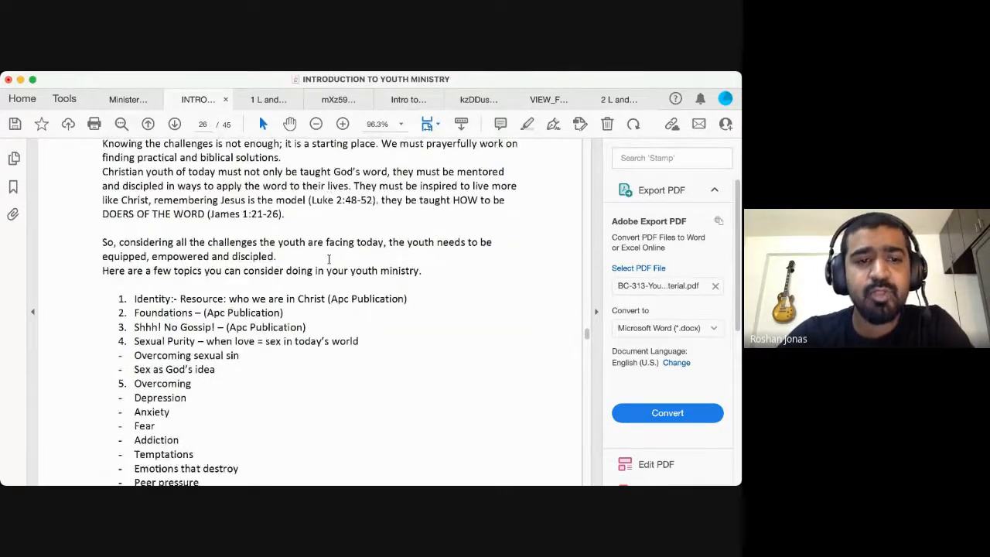
scroll("down", 3)
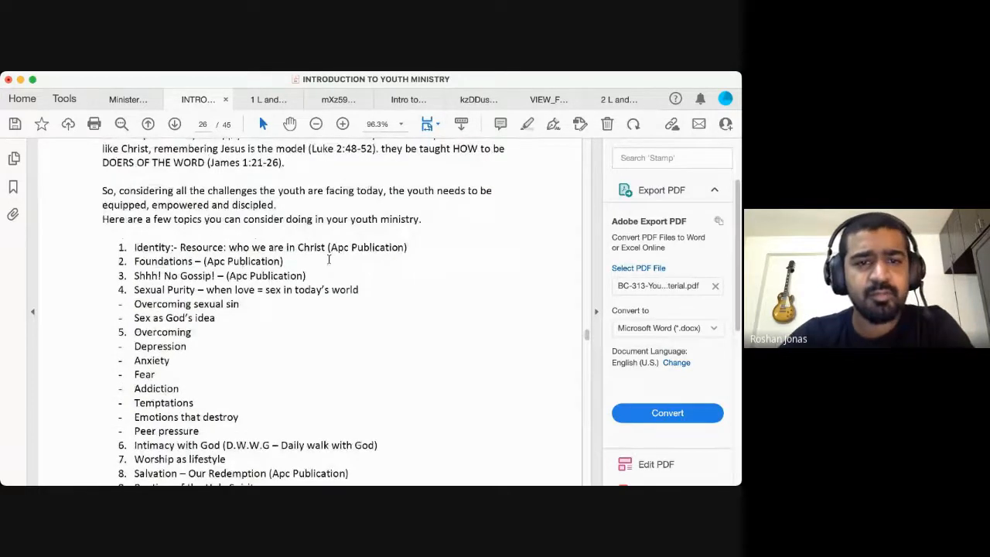
scroll("down", 3)
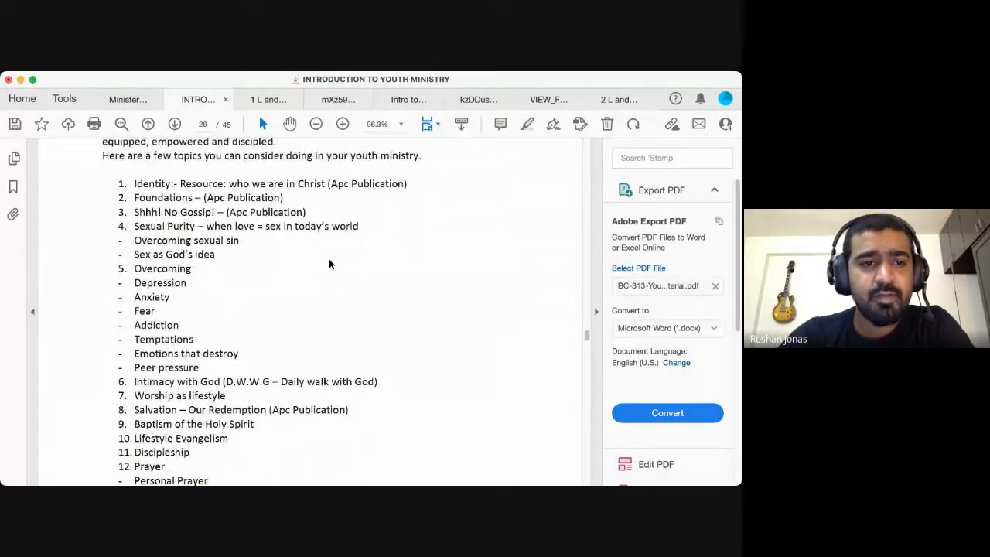
scroll("down", 3)
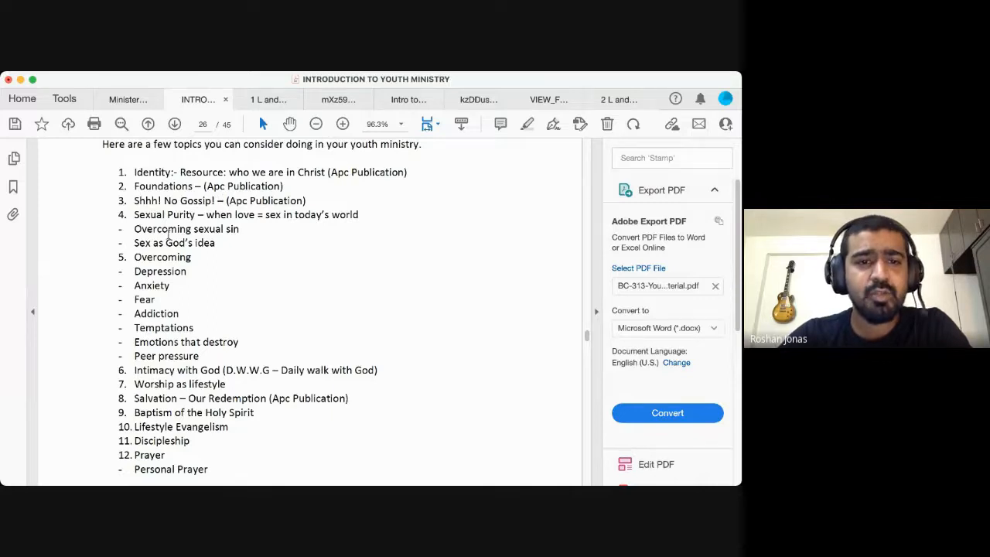
mouse_move(232, 254)
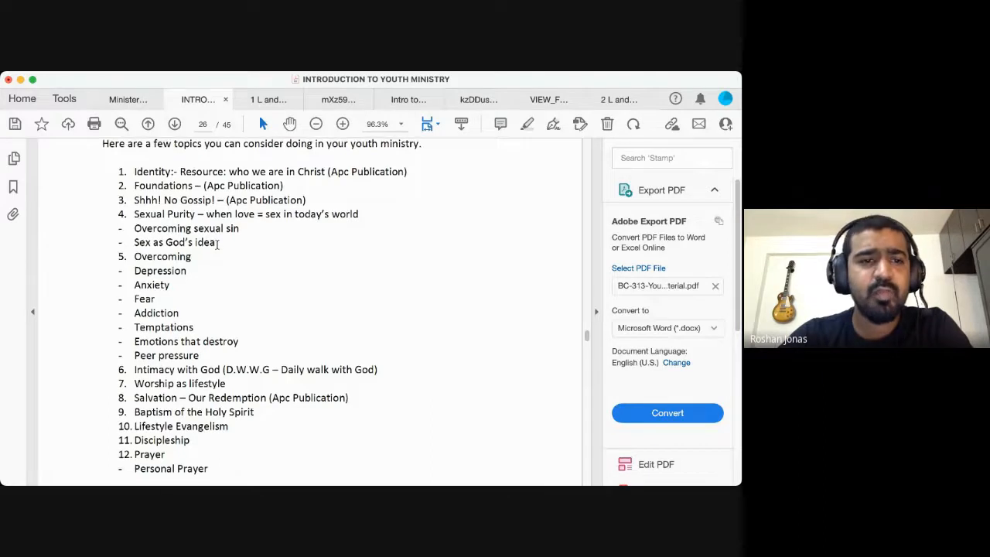
scroll("down", 3)
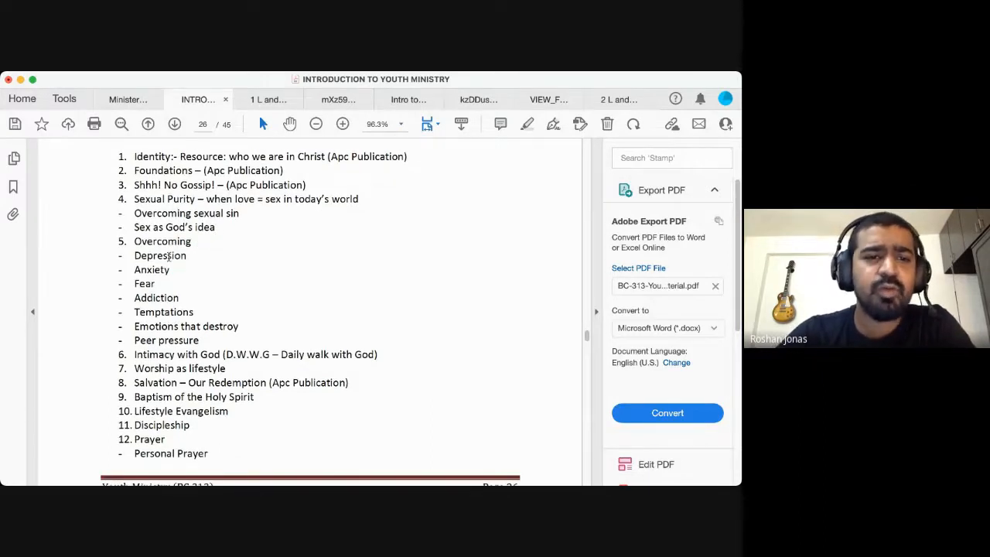
mouse_move(171, 286)
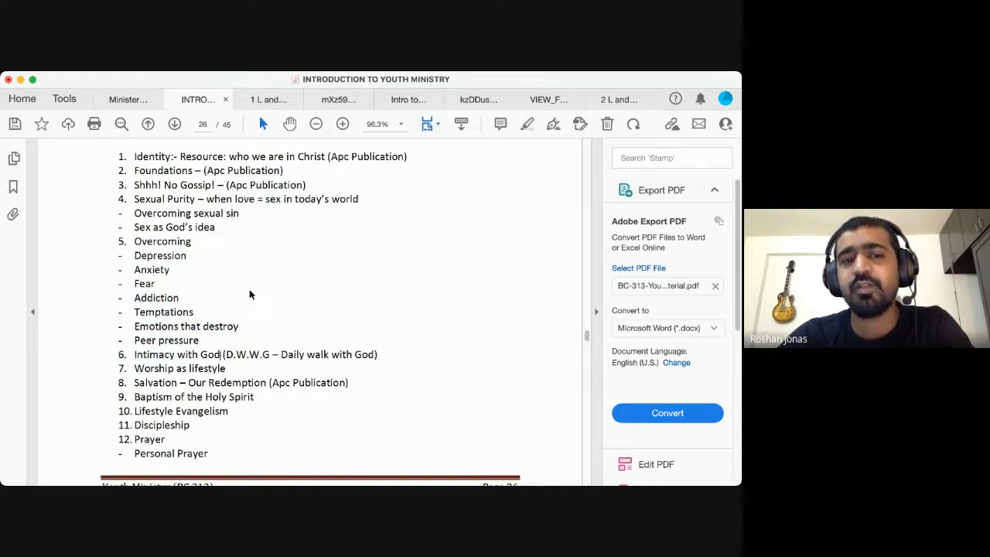
scroll("down", 3)
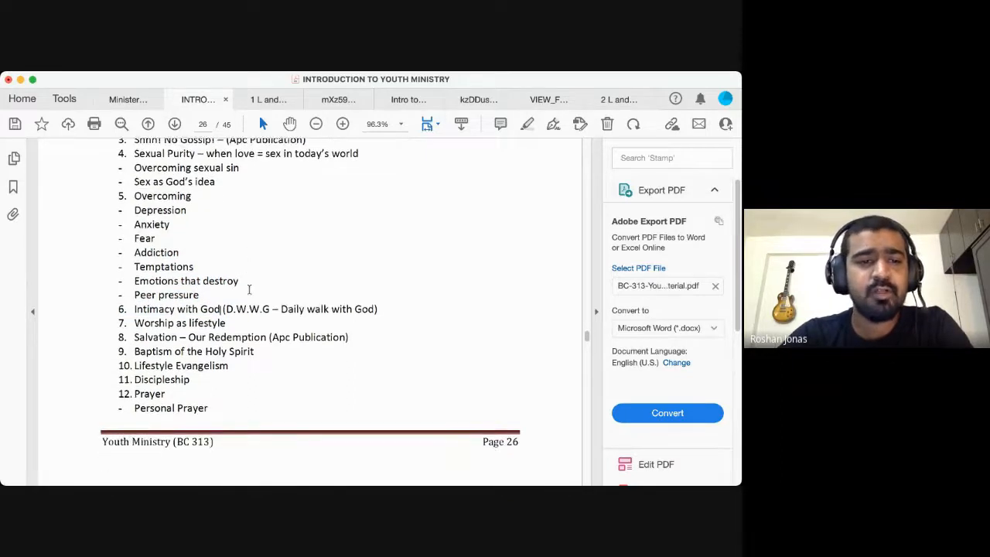
scroll("down", 3)
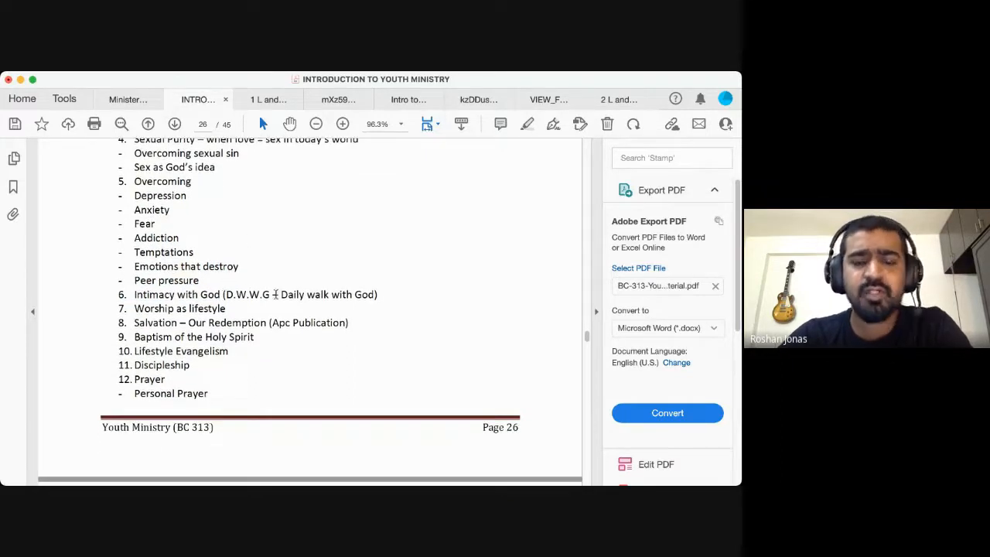
mouse_move(299, 293)
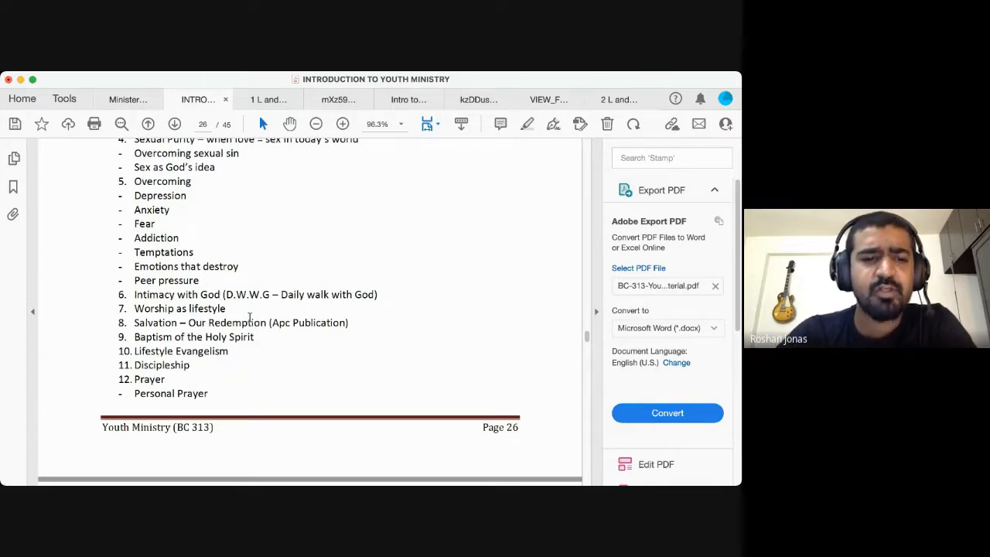
Scroll past topics 13–17 on page 27 to the section 6 'Understanding Youth Culture' heading.
scroll("down", 3)
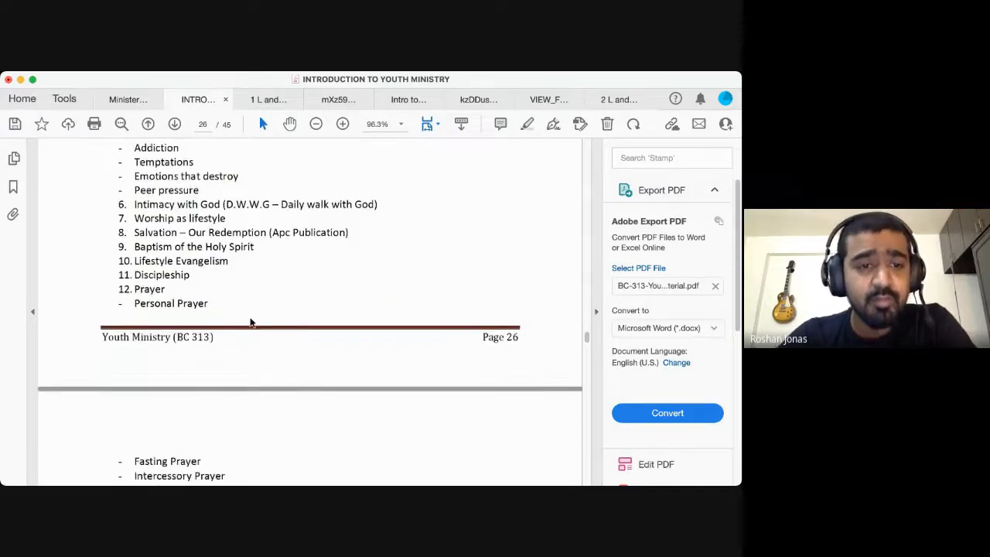
scroll("down", 3)
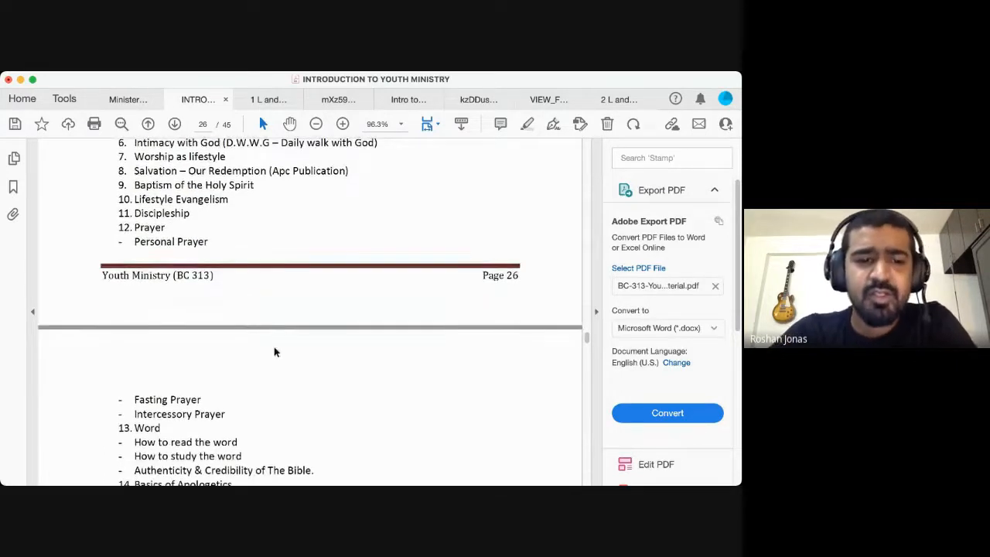
scroll("down", 3)
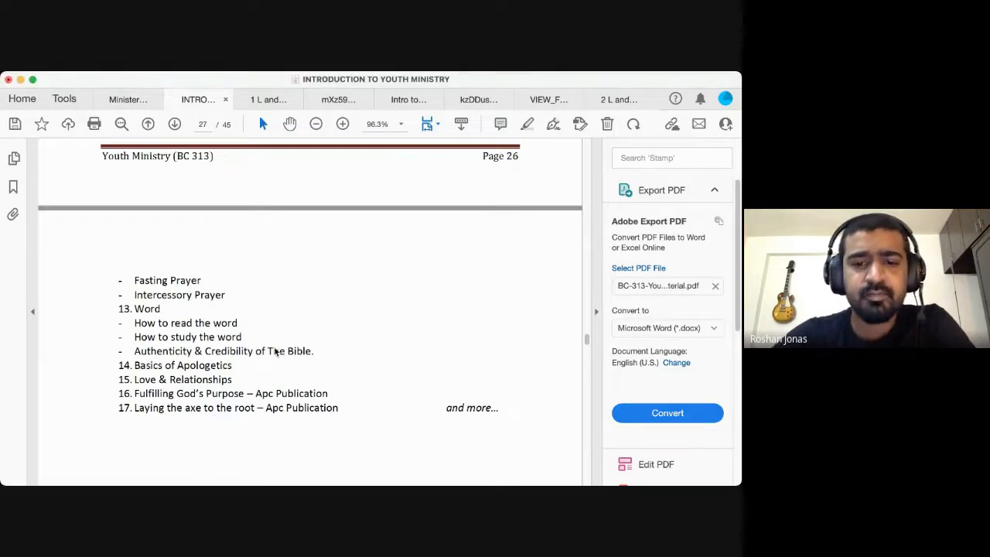
scroll("down", 3)
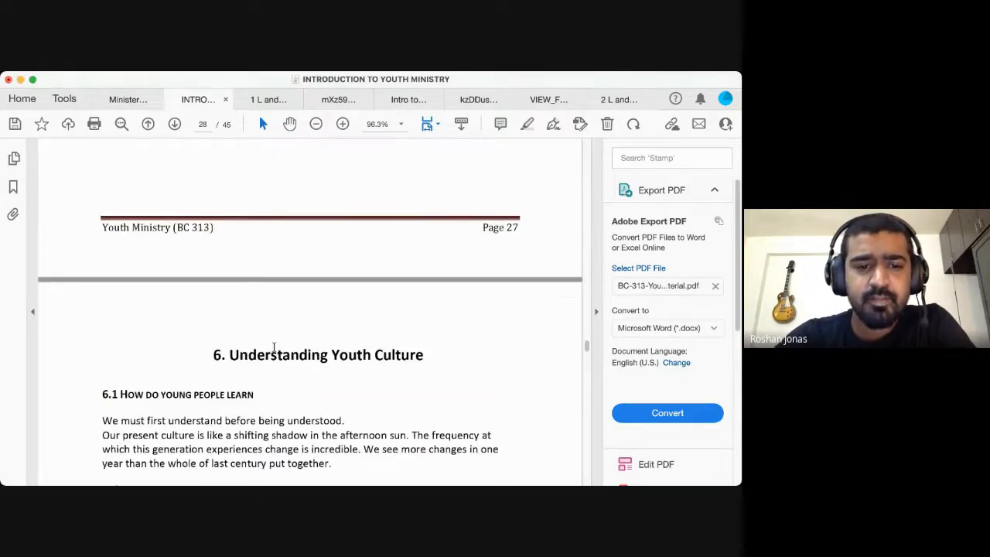